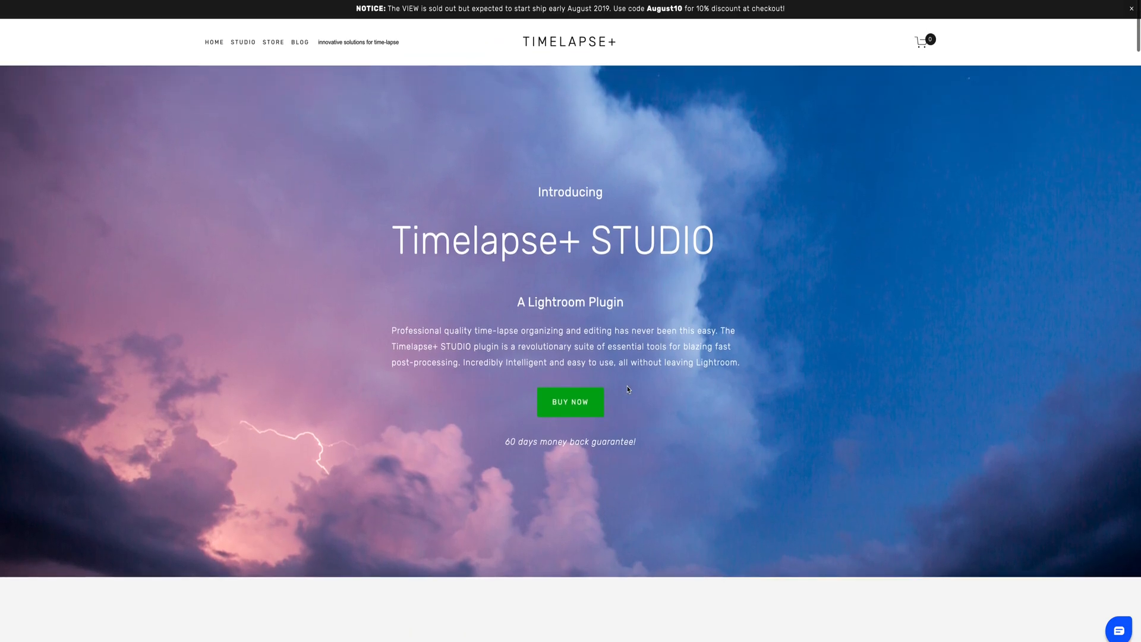
# Scroll through the Timelapse+ STUDIO plugin page to the testimonial section.
pyautogui.scroll(-3)
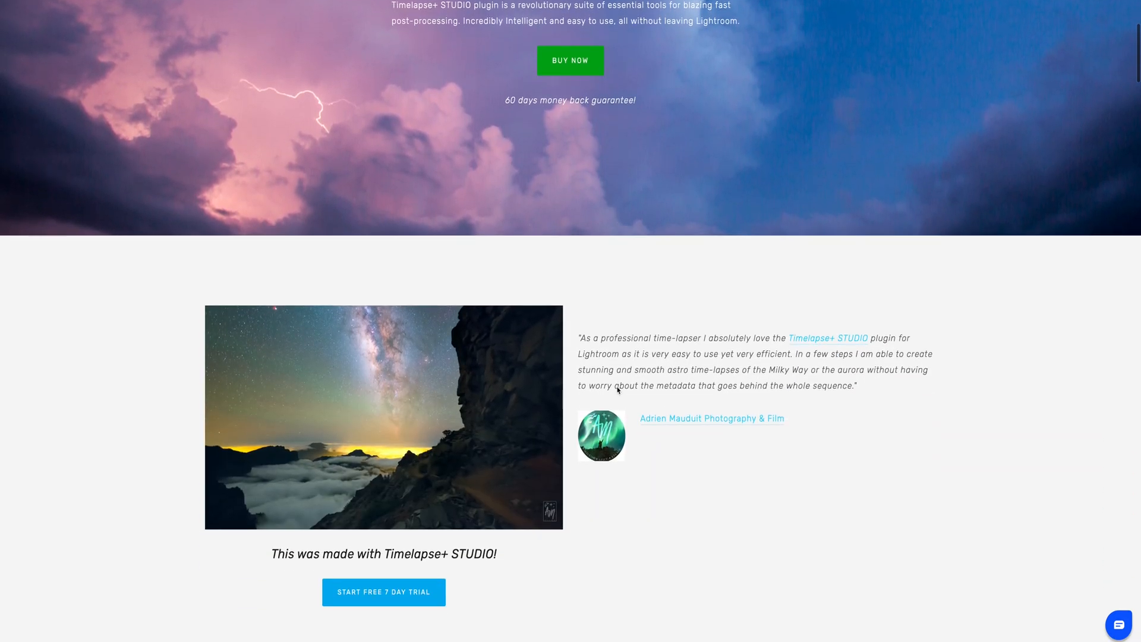
pyautogui.scroll(-3)
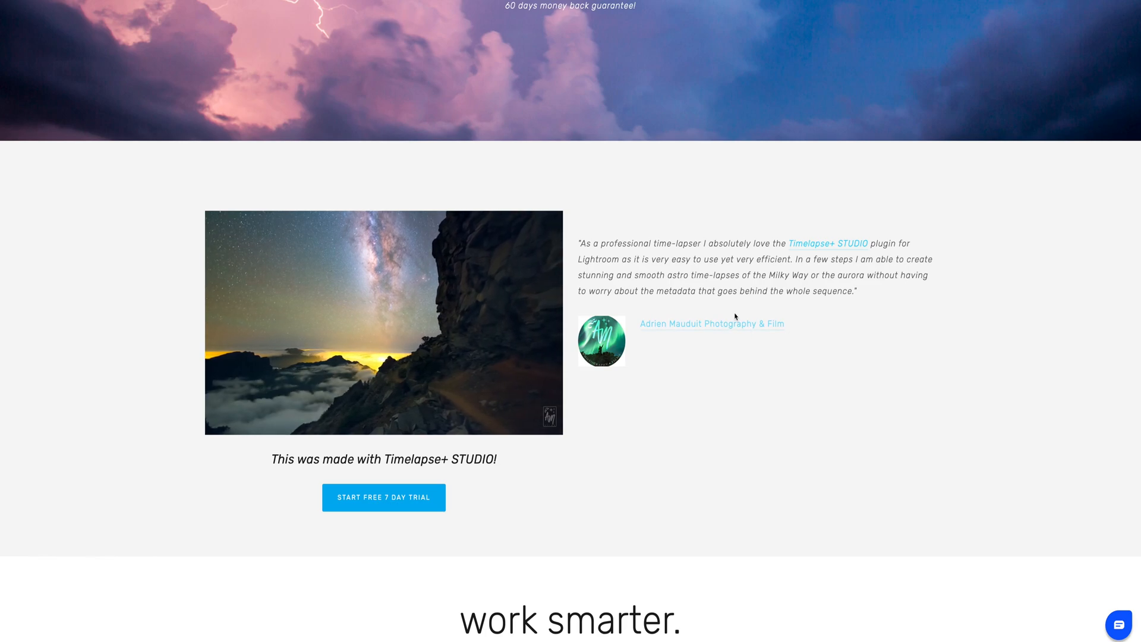
pyautogui.scroll(-3)
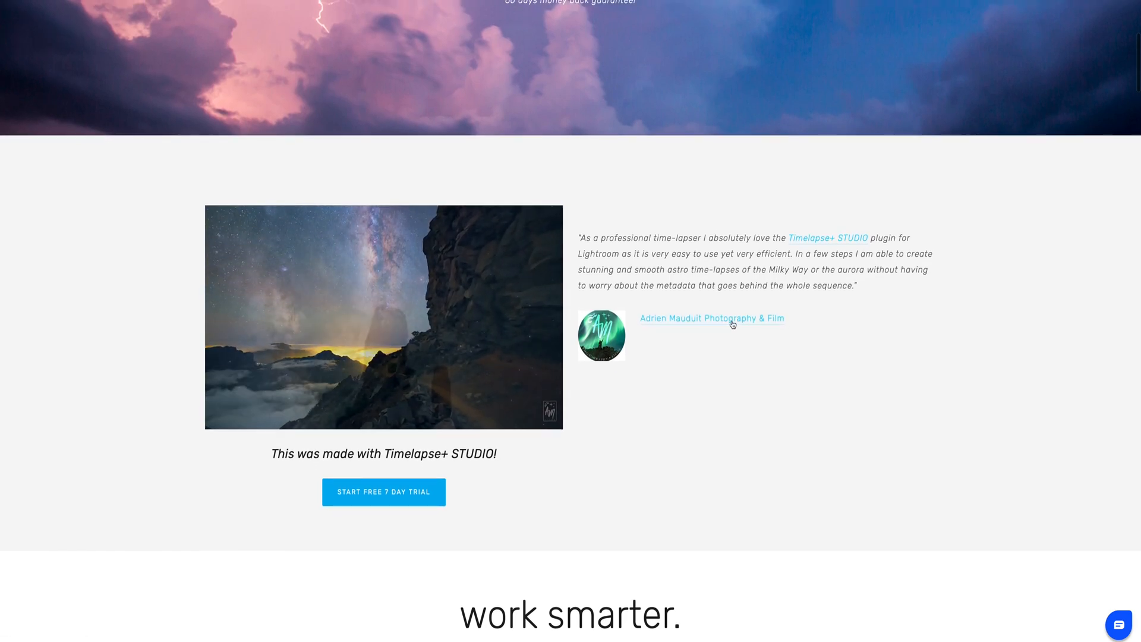
# Browse Adrien Mauduit Photography & Film's Vimeo films from the featured link.
pyautogui.click(711, 318)
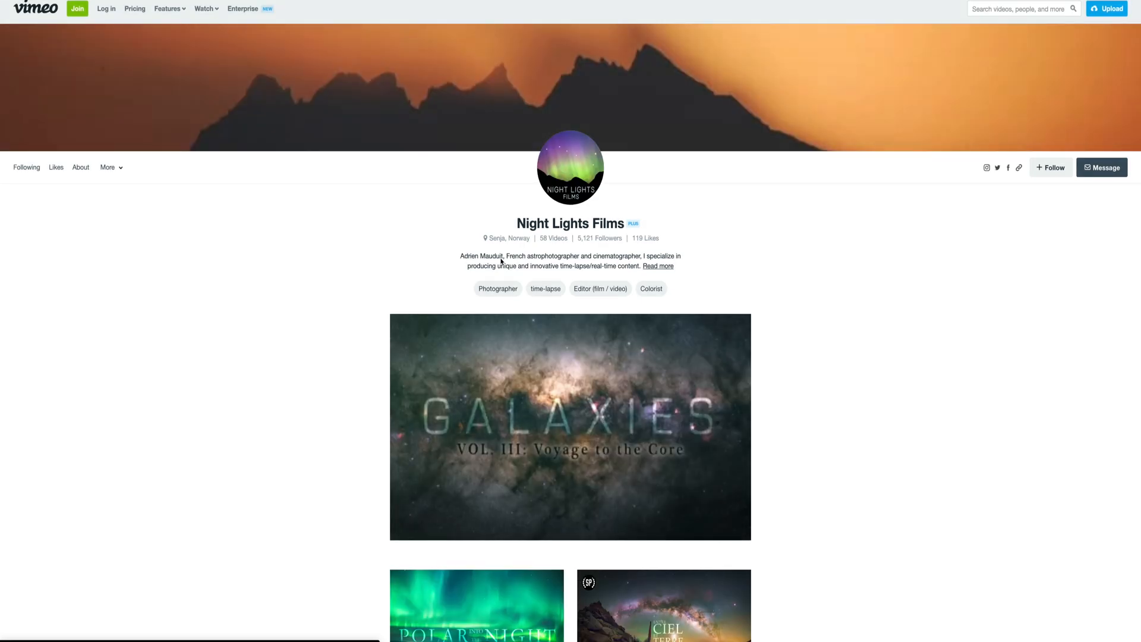
pyautogui.scroll(-3)
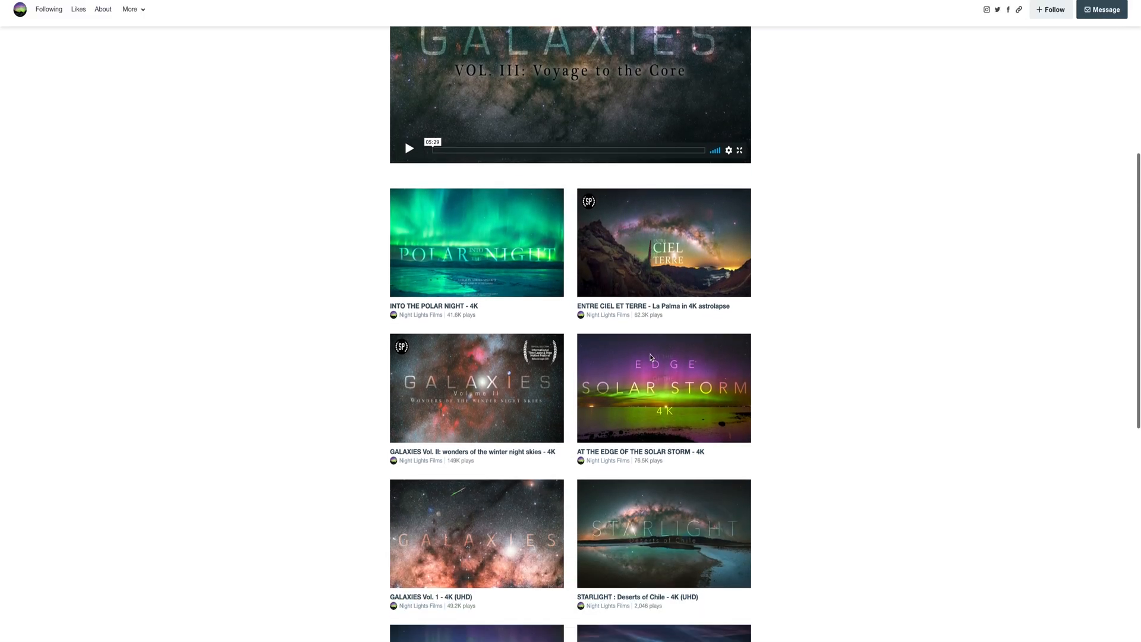
pyautogui.scroll(-3)
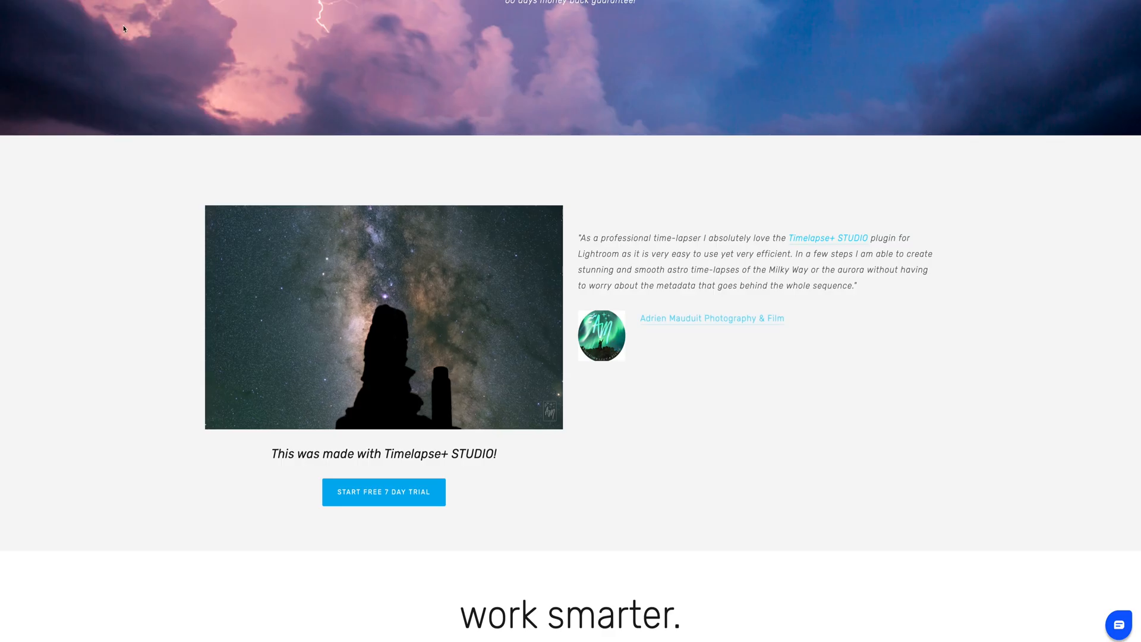
pyautogui.scroll(-3)
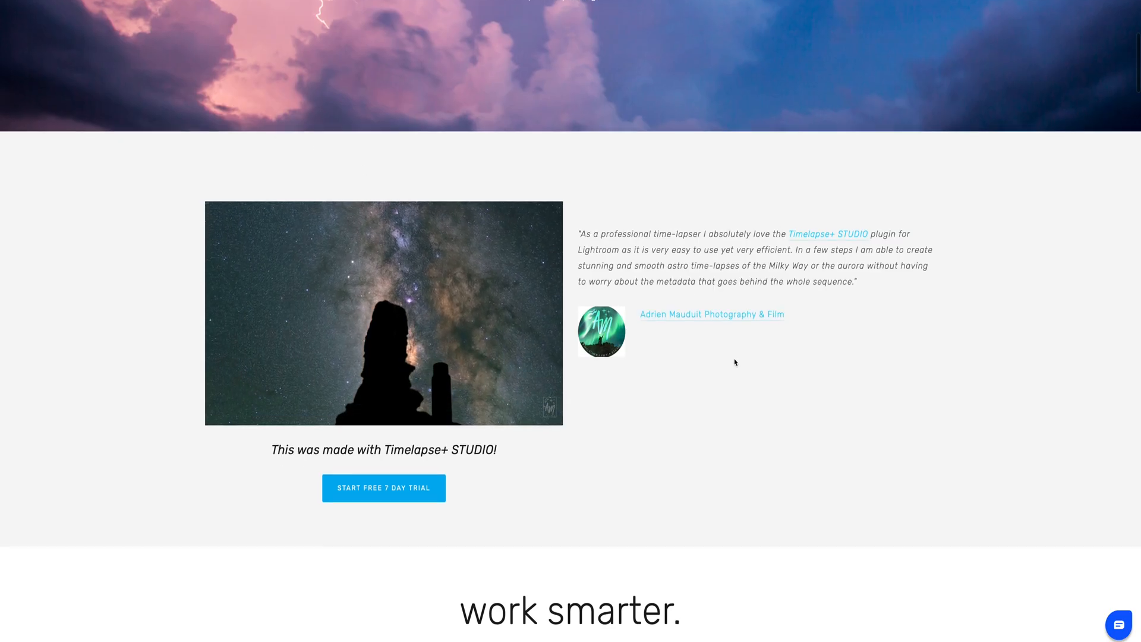
pyautogui.scroll(-3)
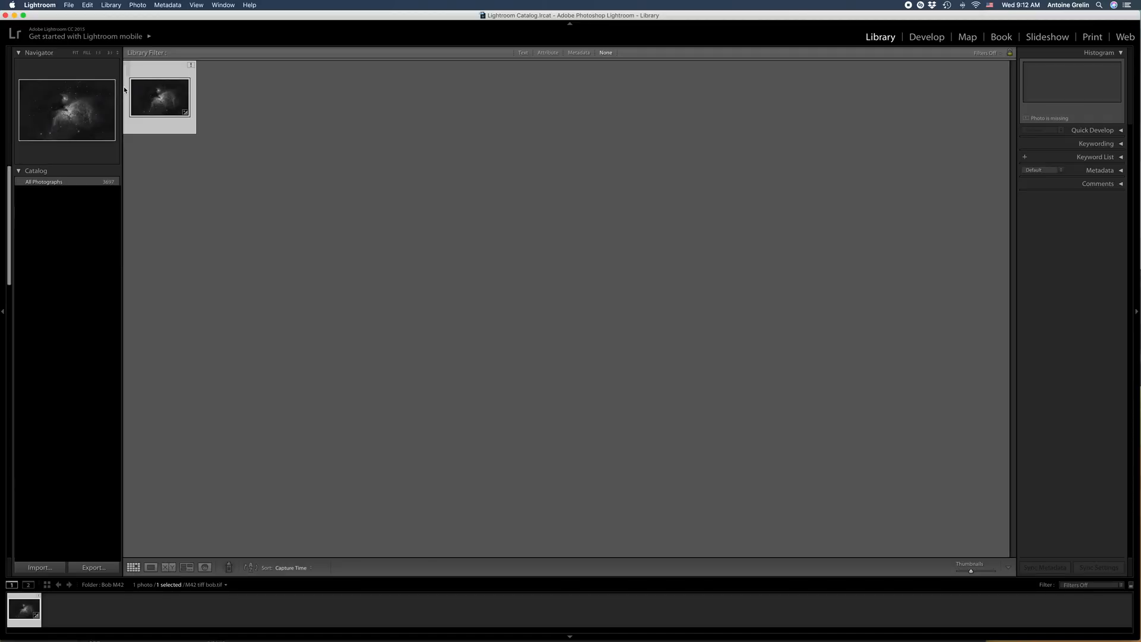
# Add timelapse+studio.lrplugin in the Plug-in Manager and return to the Library.
pyautogui.click(68, 5)
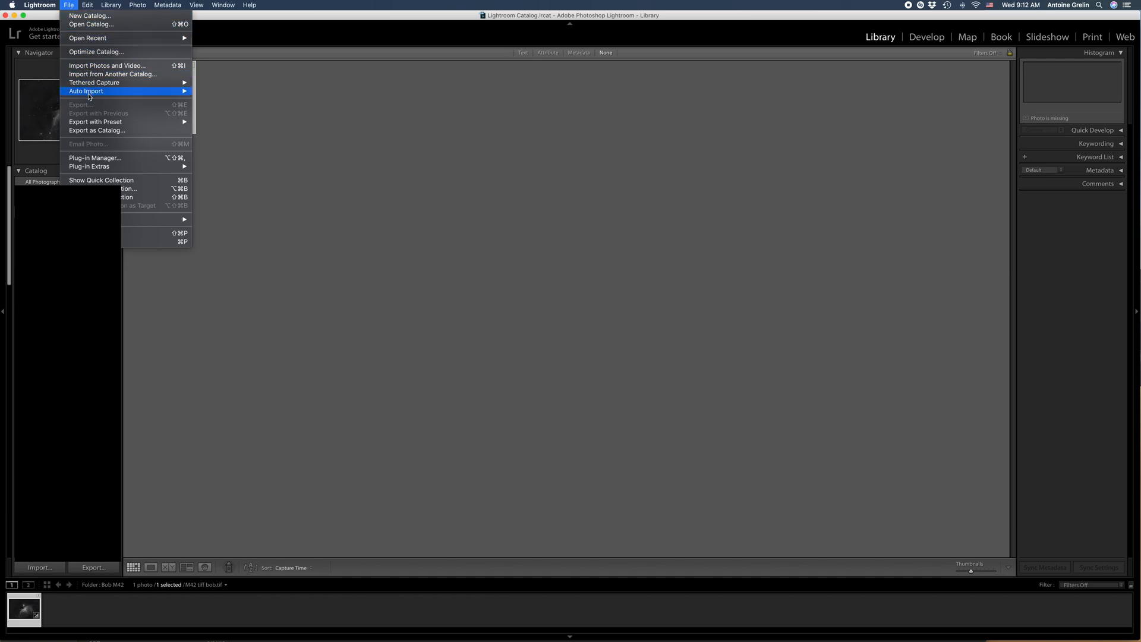
pyautogui.moveTo(97, 160)
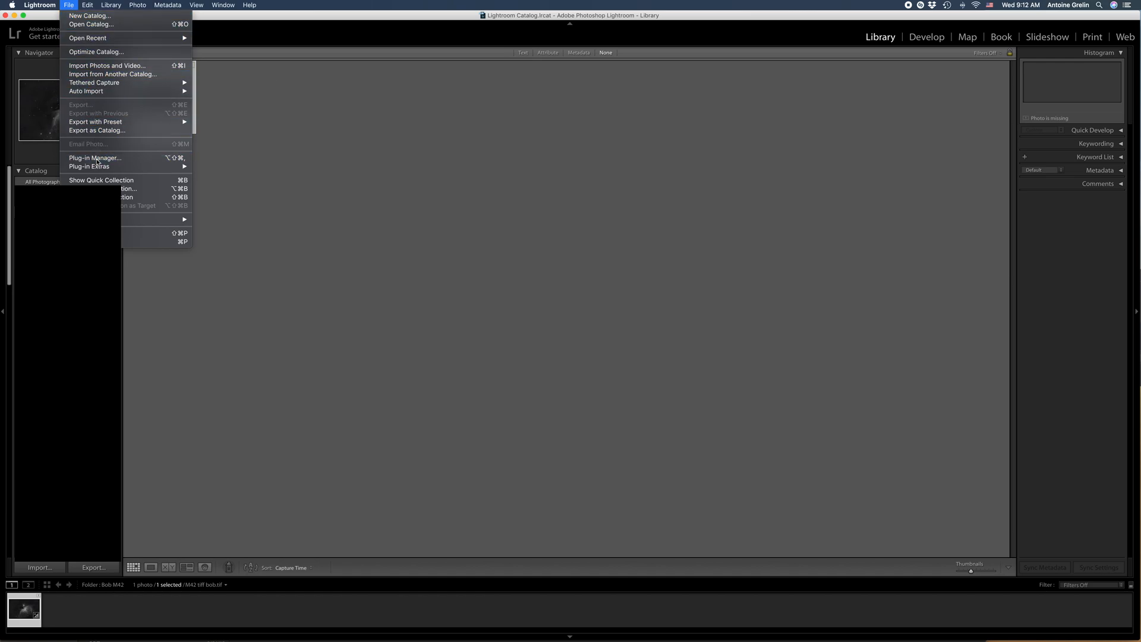
pyautogui.click(94, 158)
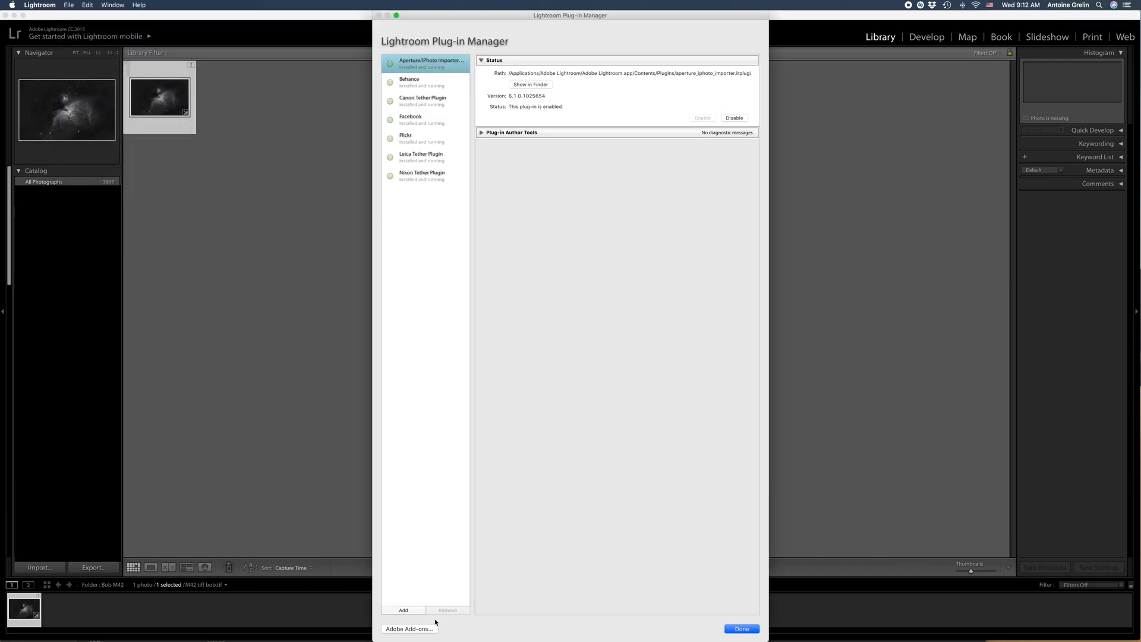
pyautogui.click(403, 609)
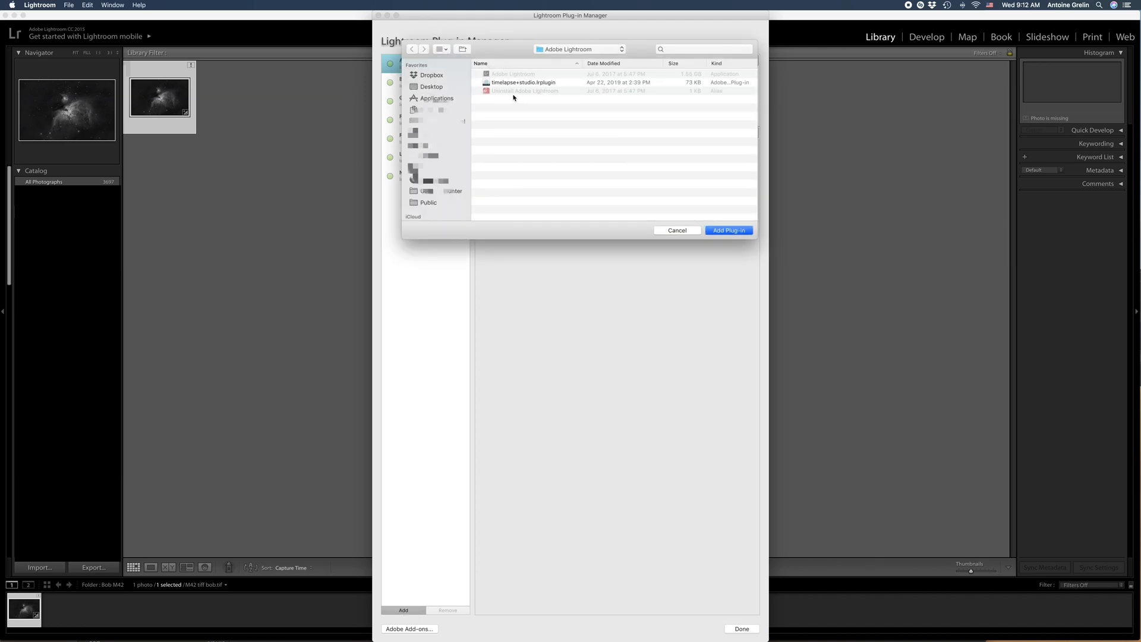
pyautogui.click(522, 82)
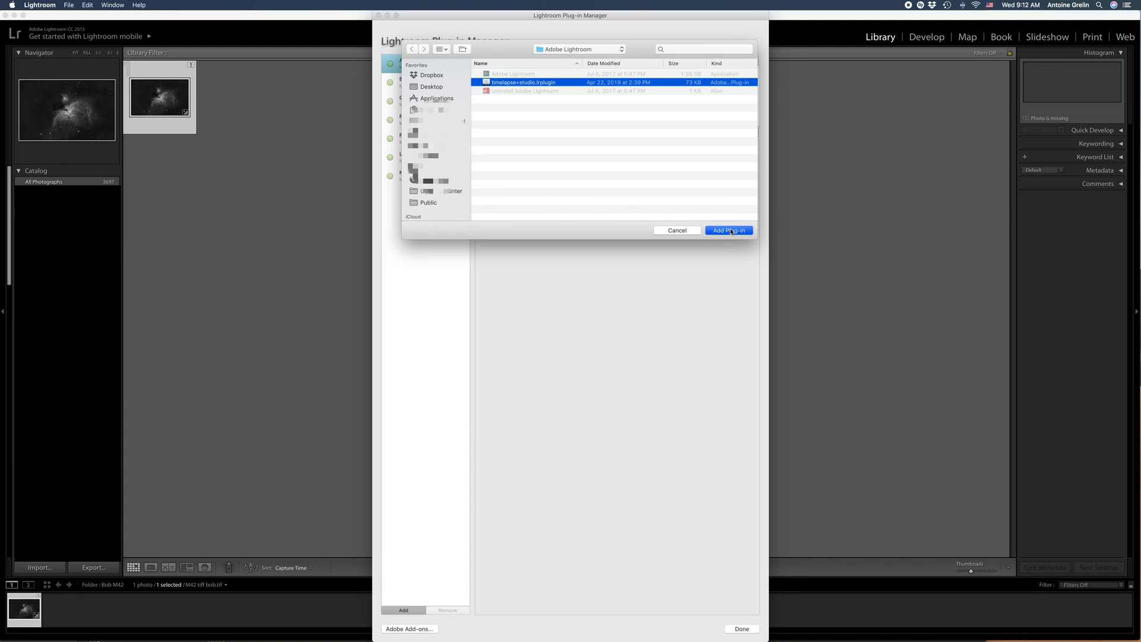
pyautogui.click(728, 230)
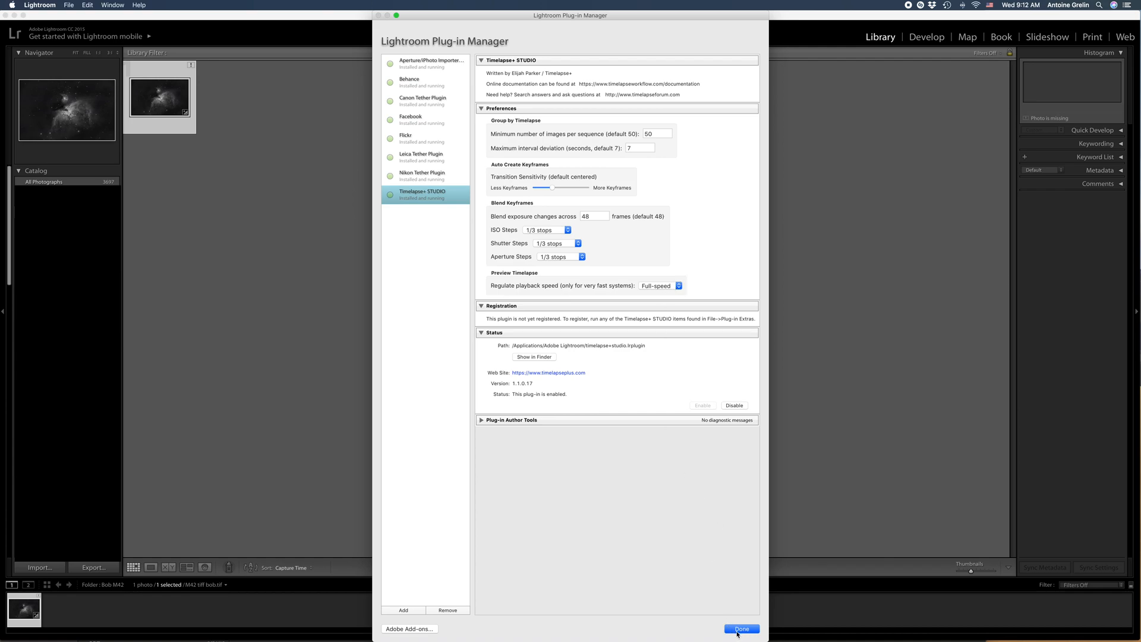
pyautogui.click(741, 628)
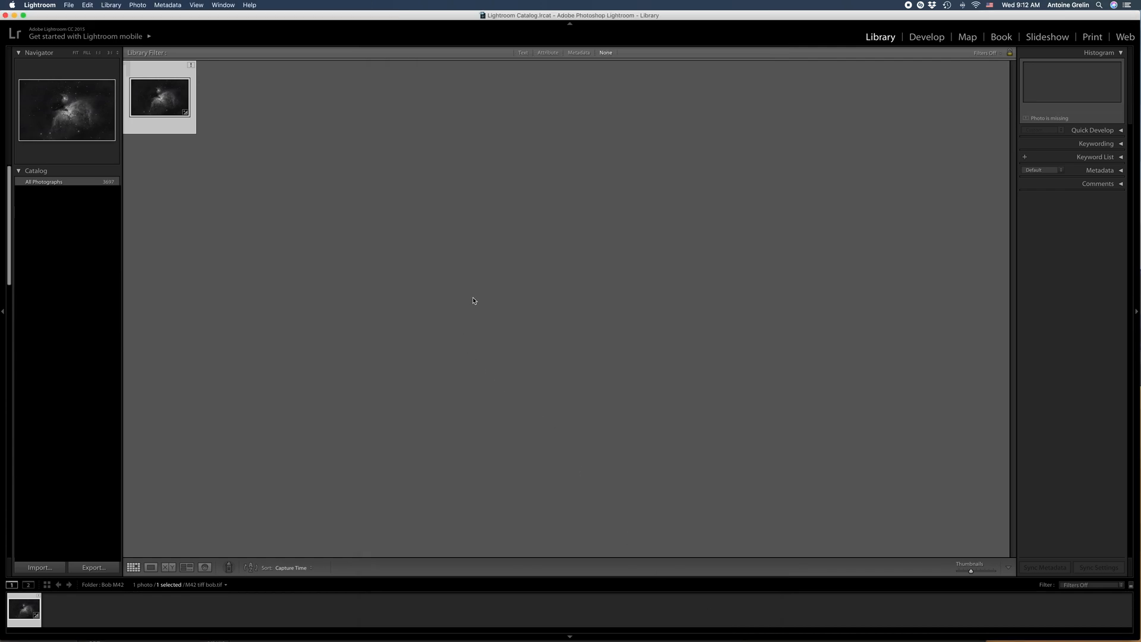
# Scroll the Library grid to the telescope sequence and open the Plug-in Extras menu.
pyautogui.click(68, 6)
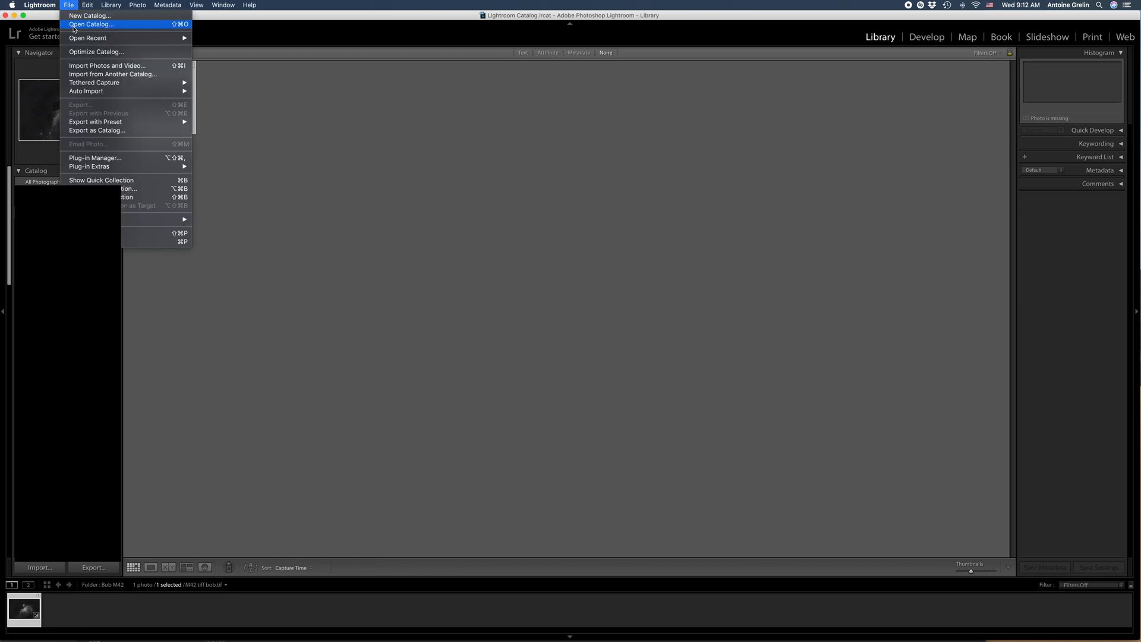
pyautogui.moveTo(89, 166)
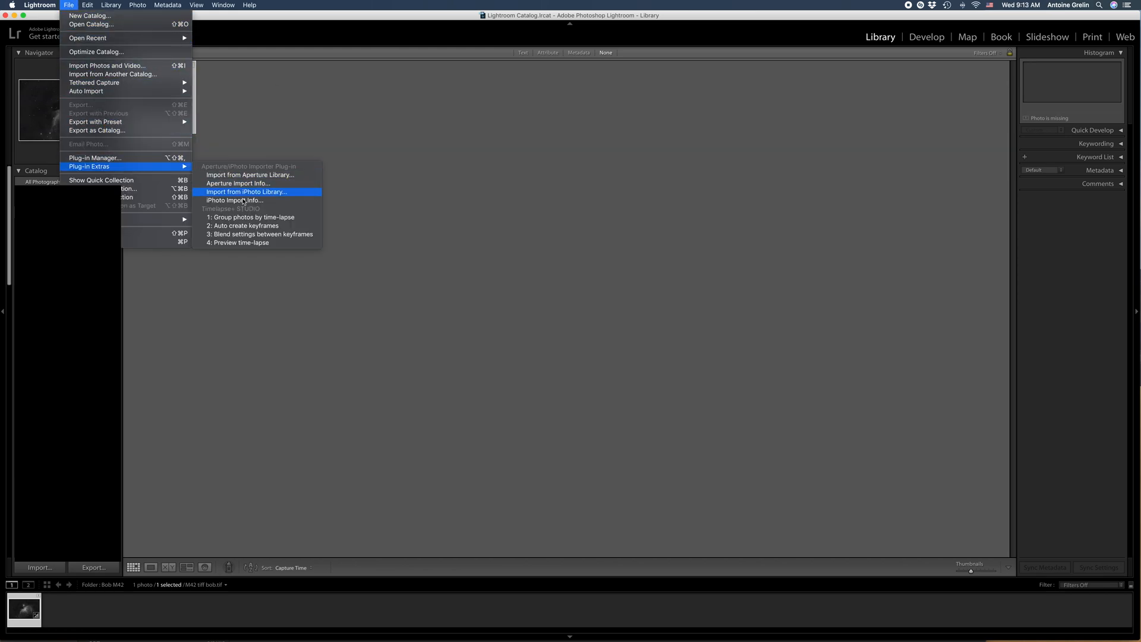
pyautogui.moveTo(239, 242)
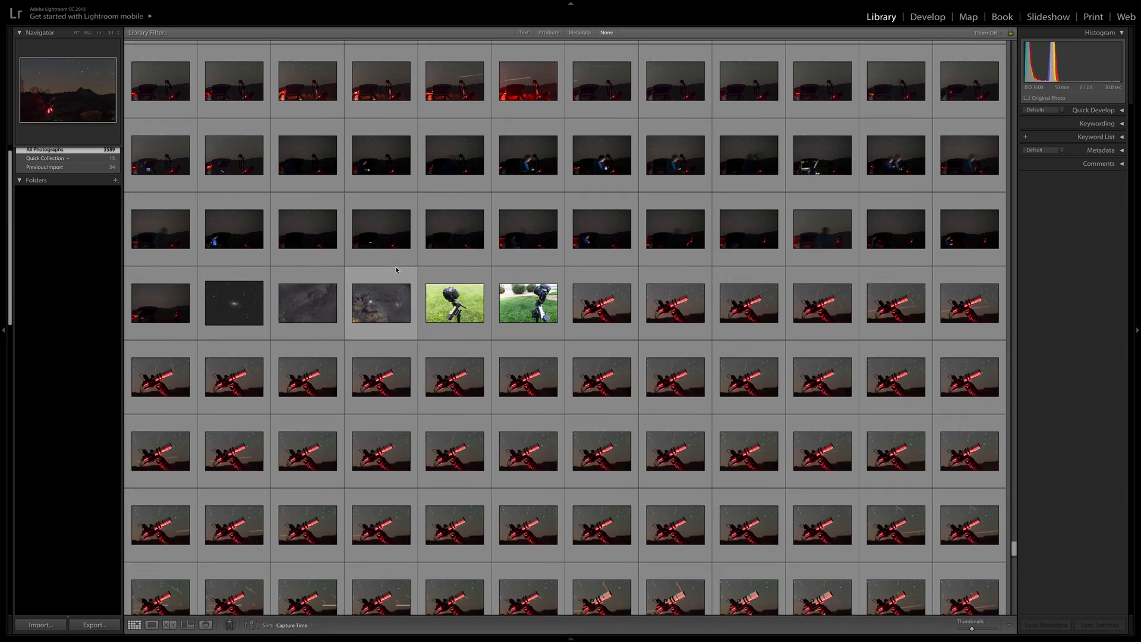
pyautogui.scroll(-3)
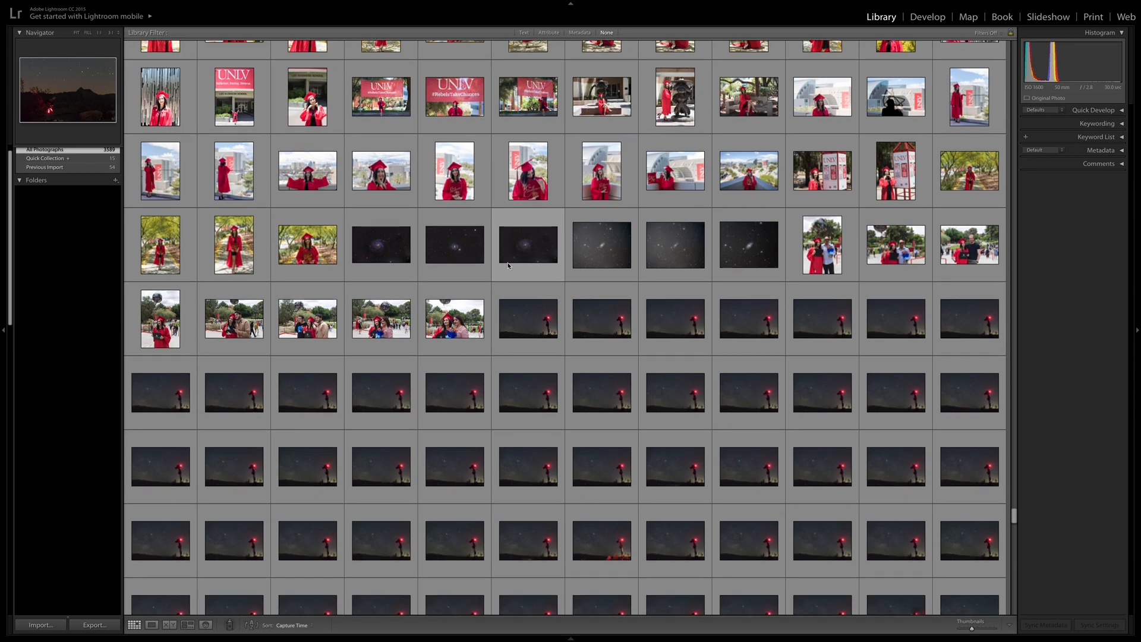
pyautogui.scroll(-3)
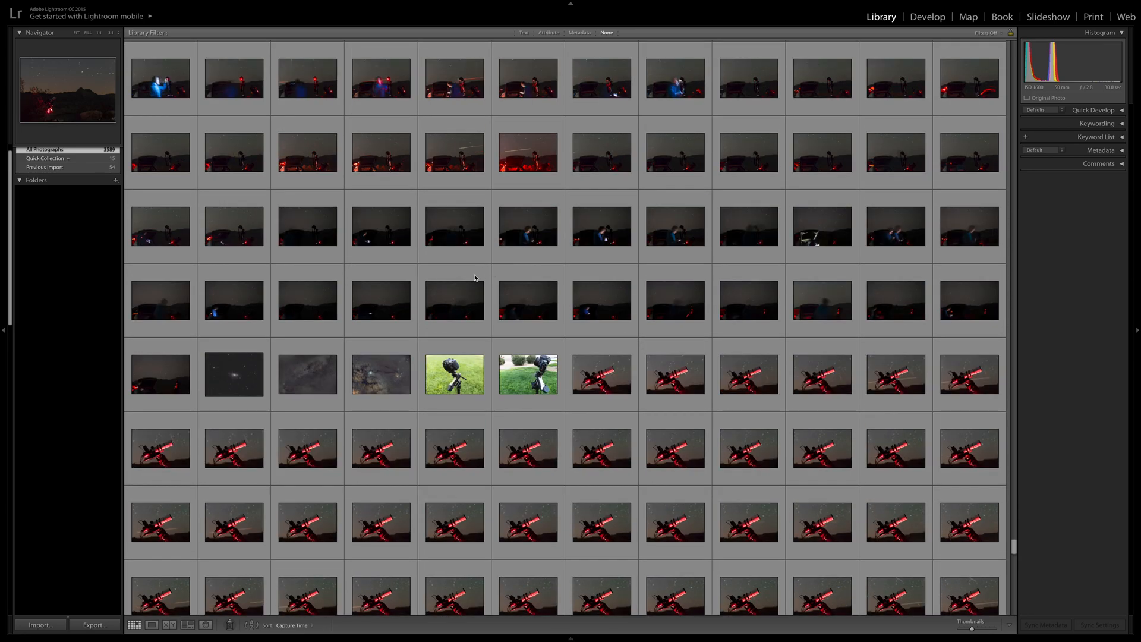
pyautogui.scroll(-3)
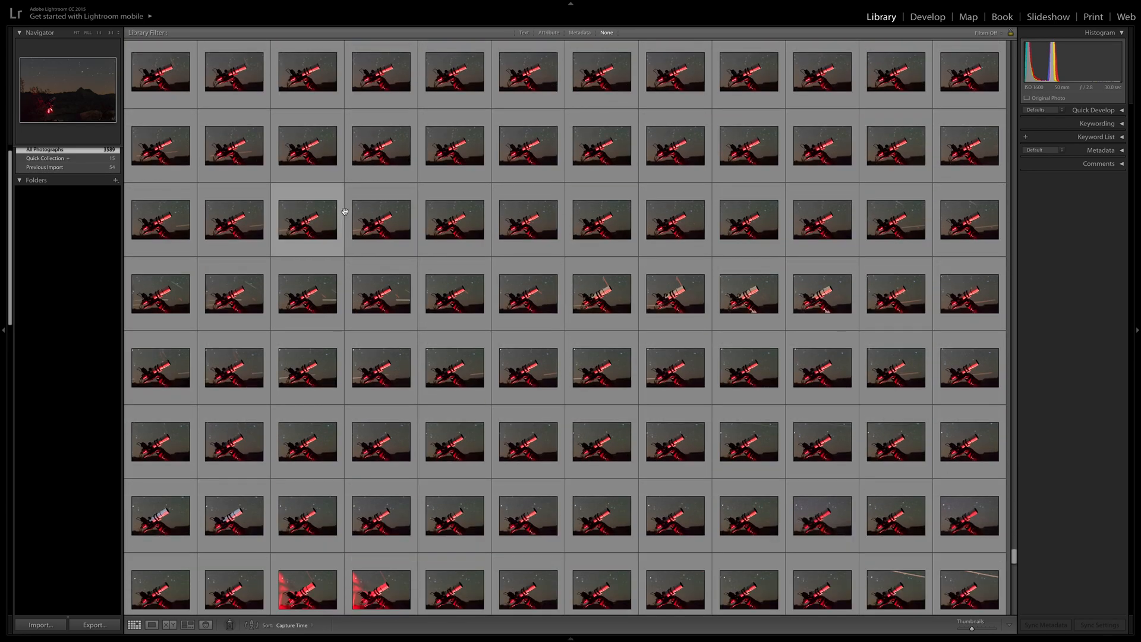
pyautogui.click(69, 5)
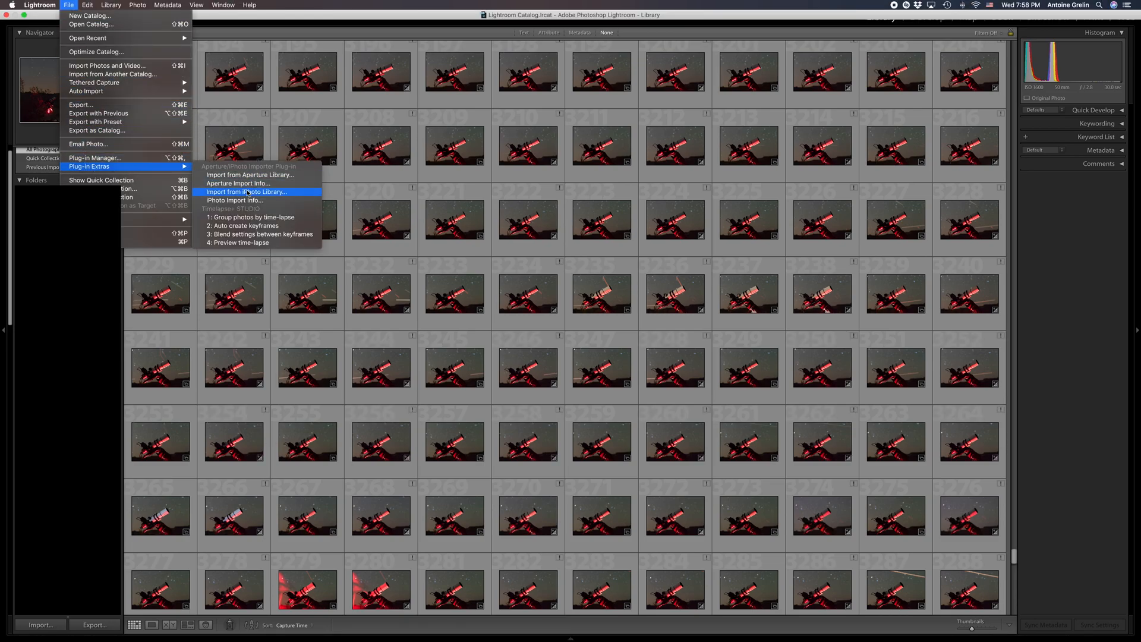
# Group photos by time-lapse, skip the 2017-09-24, 10-15 and 10-21 groups, and create the collection.
pyautogui.click(246, 192)
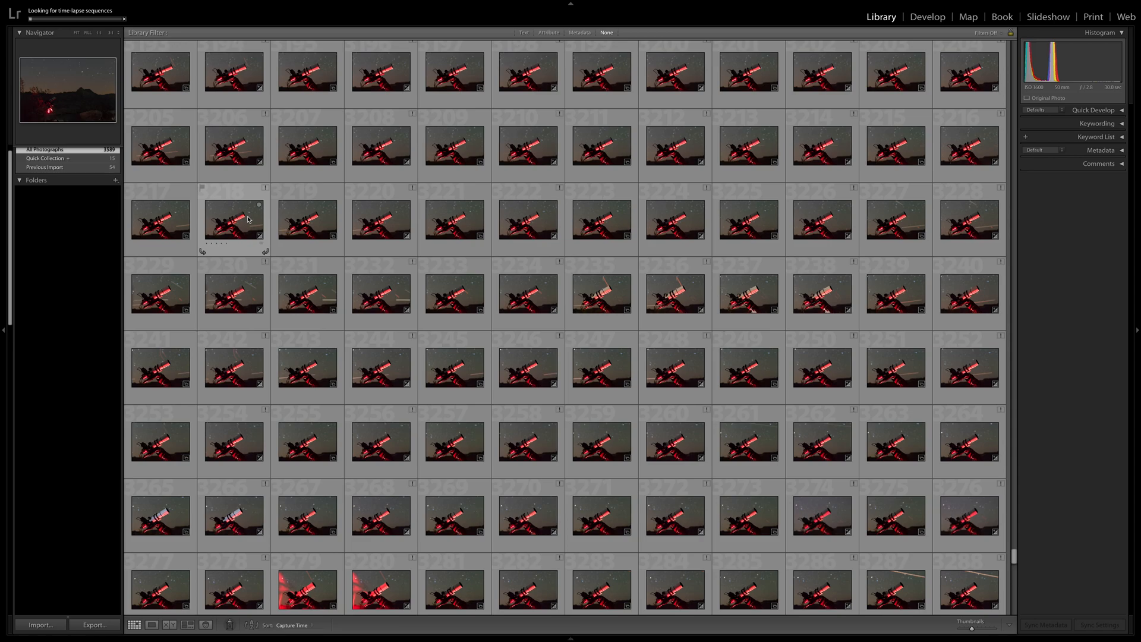
pyautogui.moveTo(247, 218)
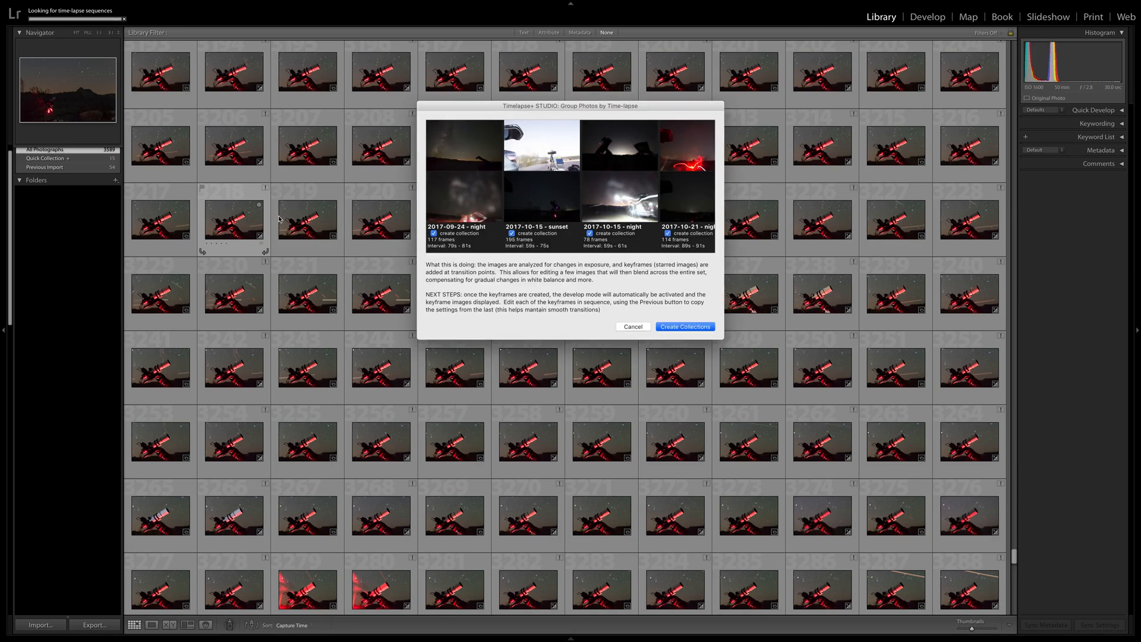
pyautogui.hscroll(3)
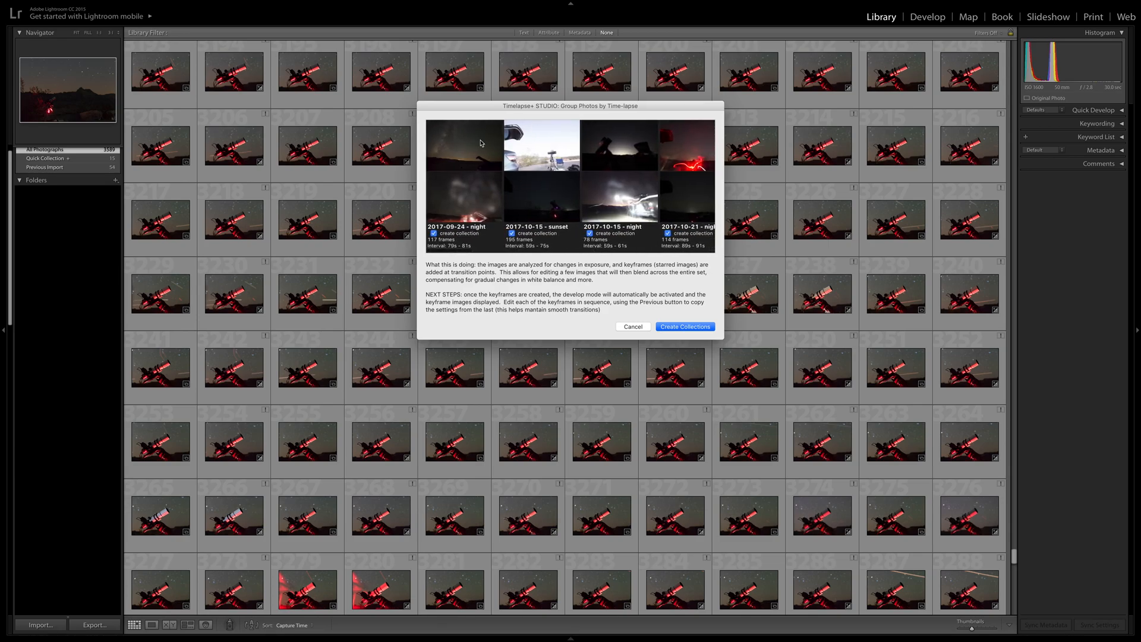
pyautogui.click(435, 233)
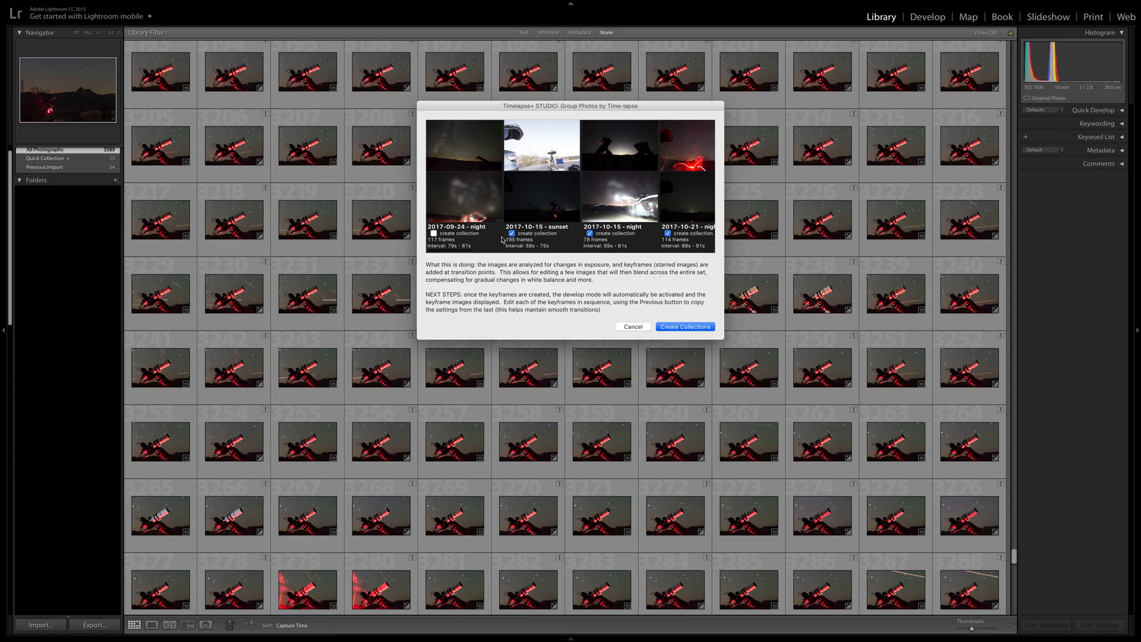
pyautogui.click(512, 233)
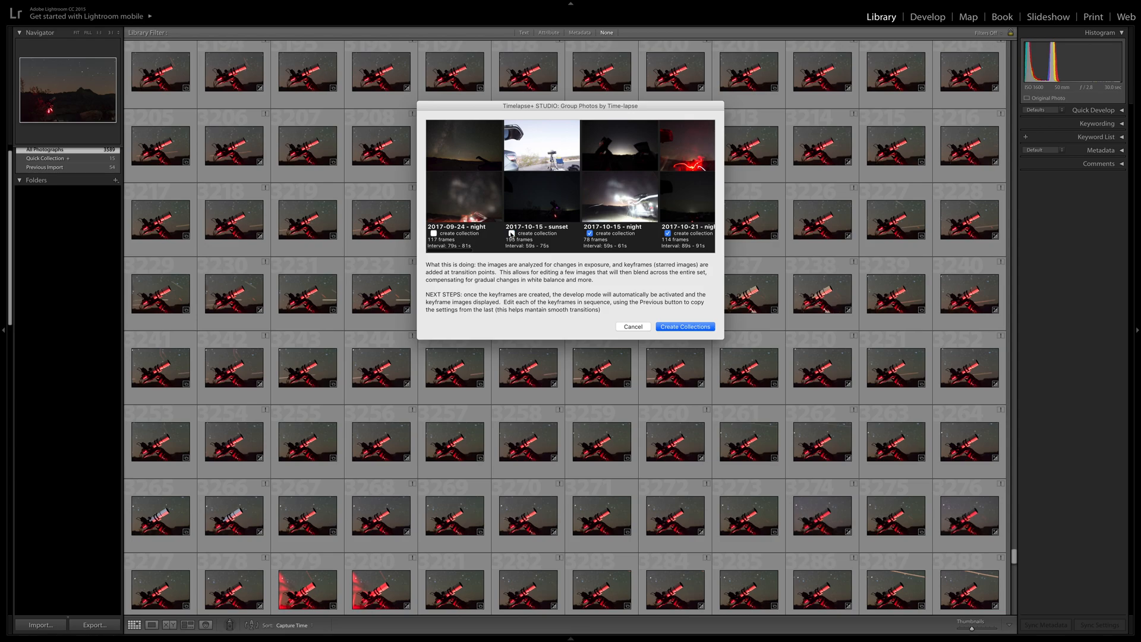
pyautogui.click(434, 233)
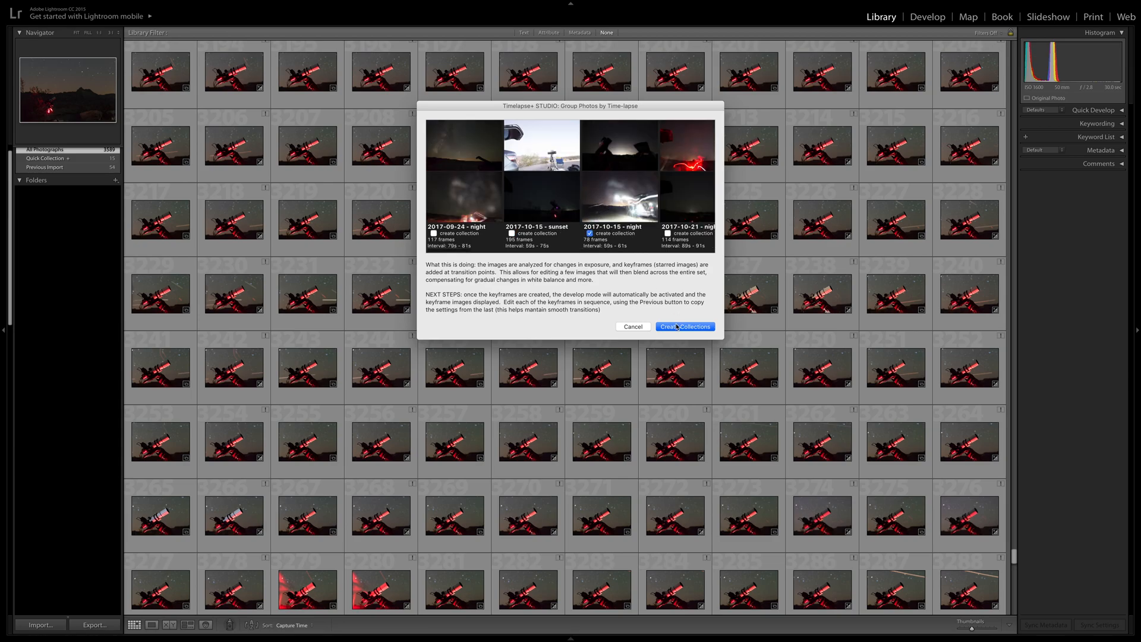
pyautogui.click(683, 326)
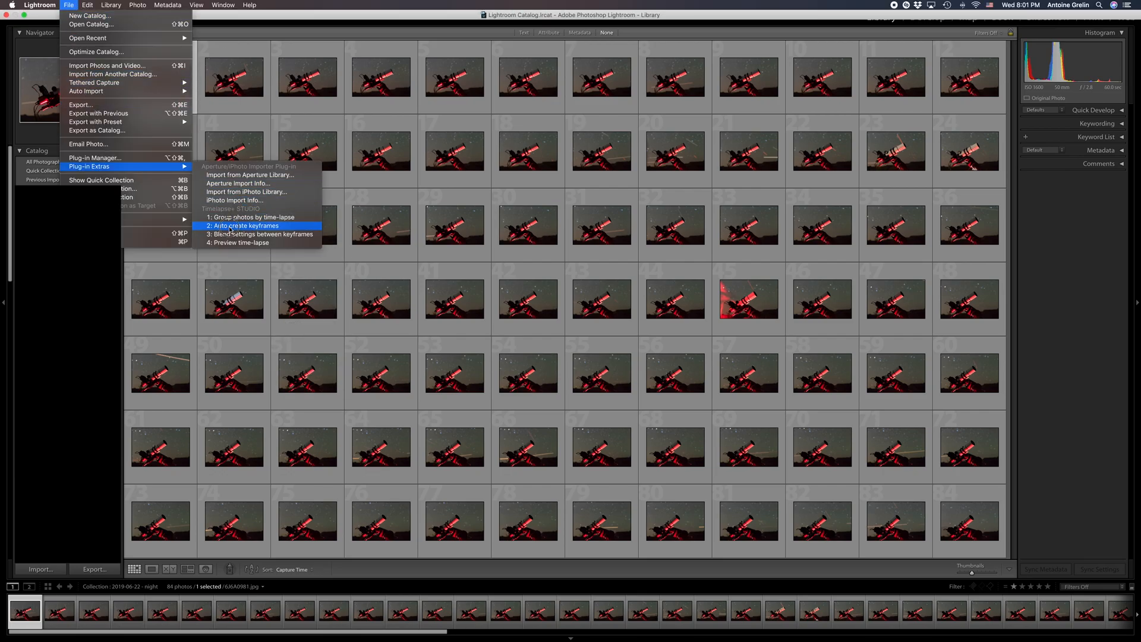
# Auto-create keyframes on photos #1 and #84, then open the first keyframe in Develop.
pyautogui.click(246, 226)
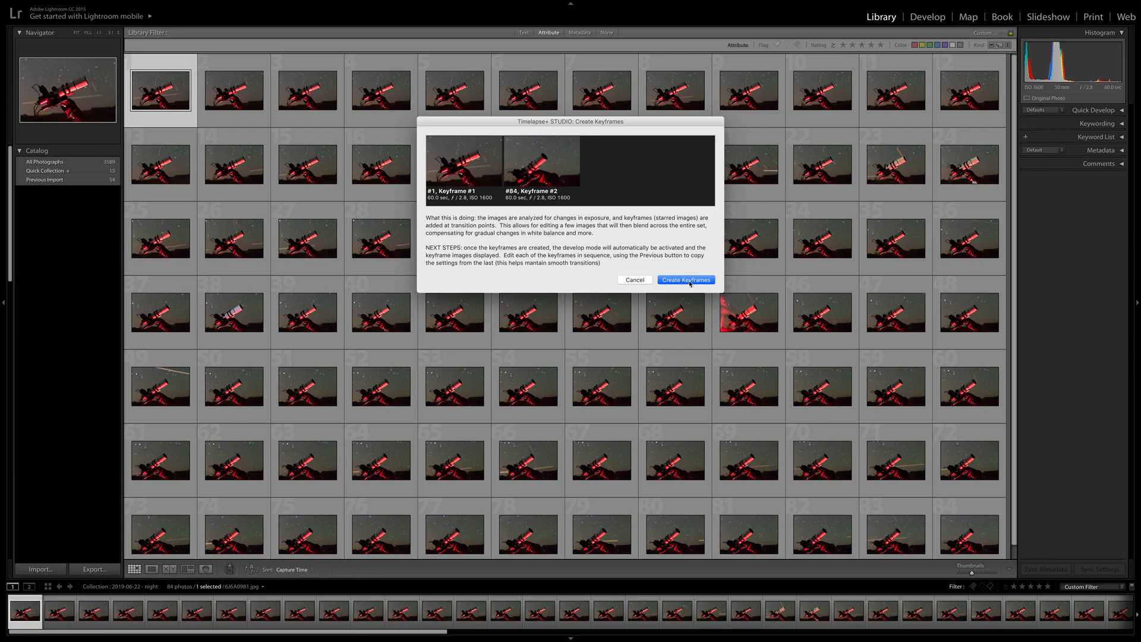
pyautogui.click(685, 279)
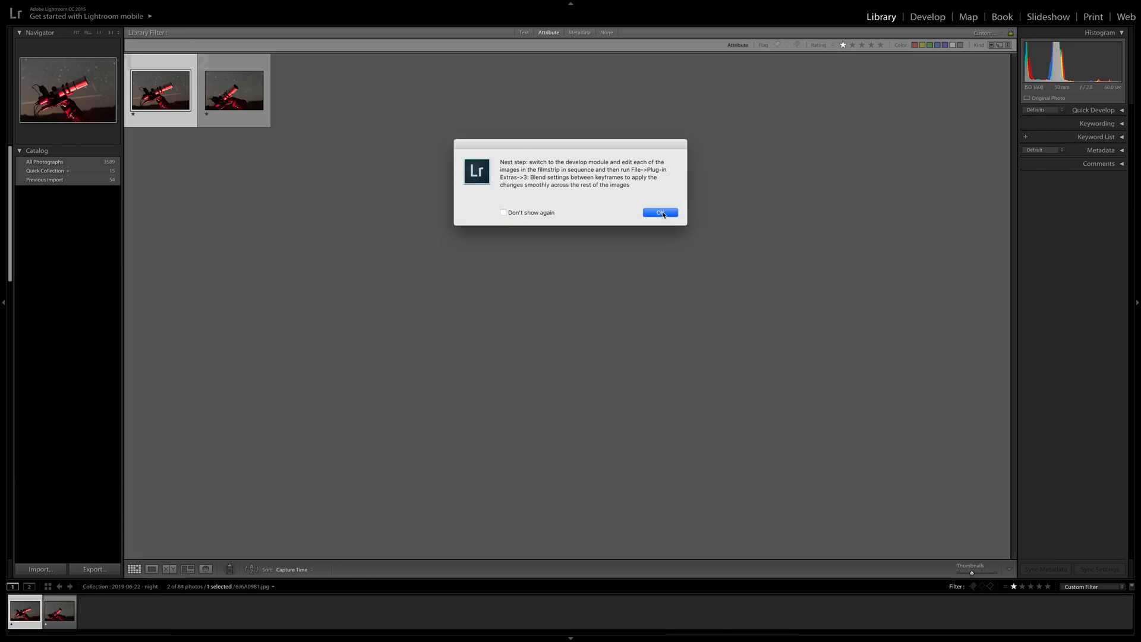
pyautogui.click(659, 213)
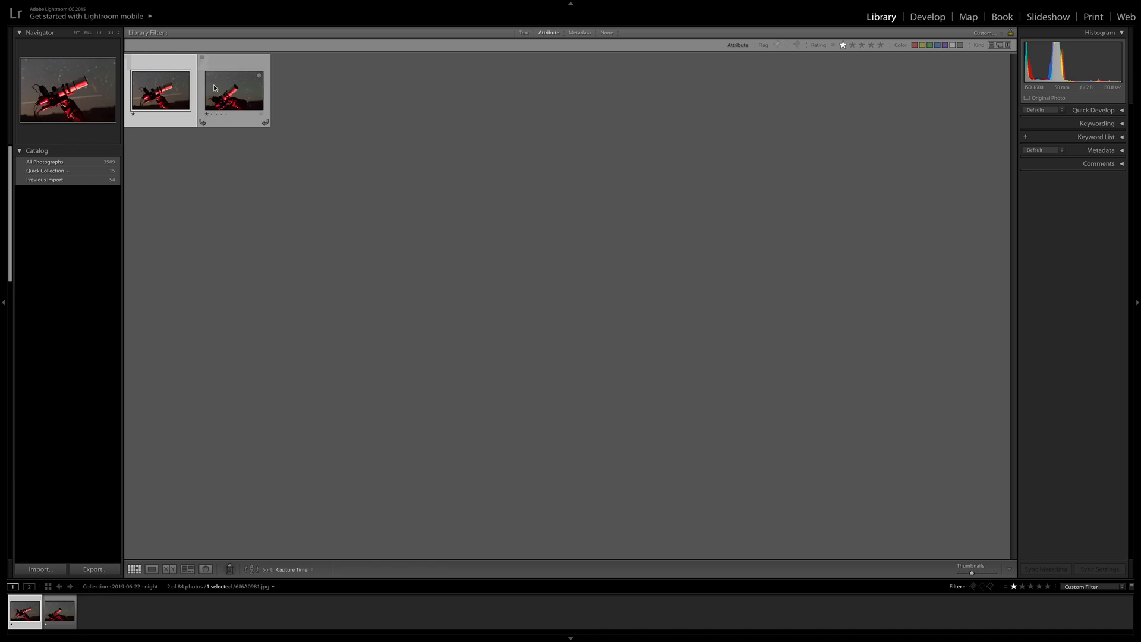
pyautogui.click(927, 17)
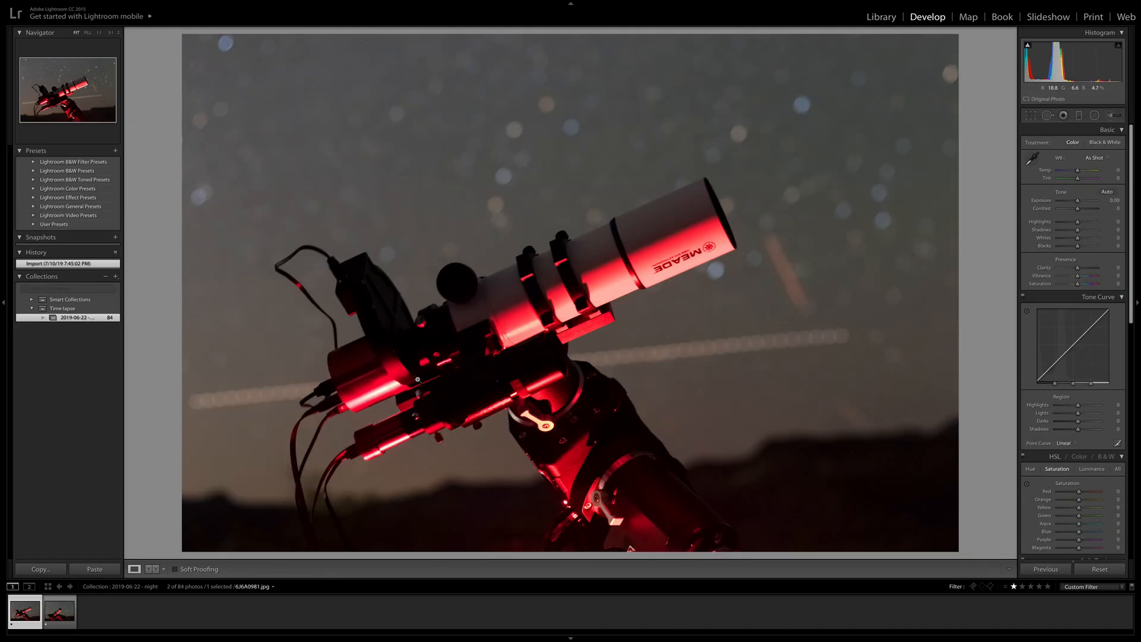
# Give the first keyframe moderate highlights, more vibrance, and chromatic aberration removal, then select keyframe two.
pyautogui.moveTo(1077, 221); pyautogui.dragTo(1092, 221)
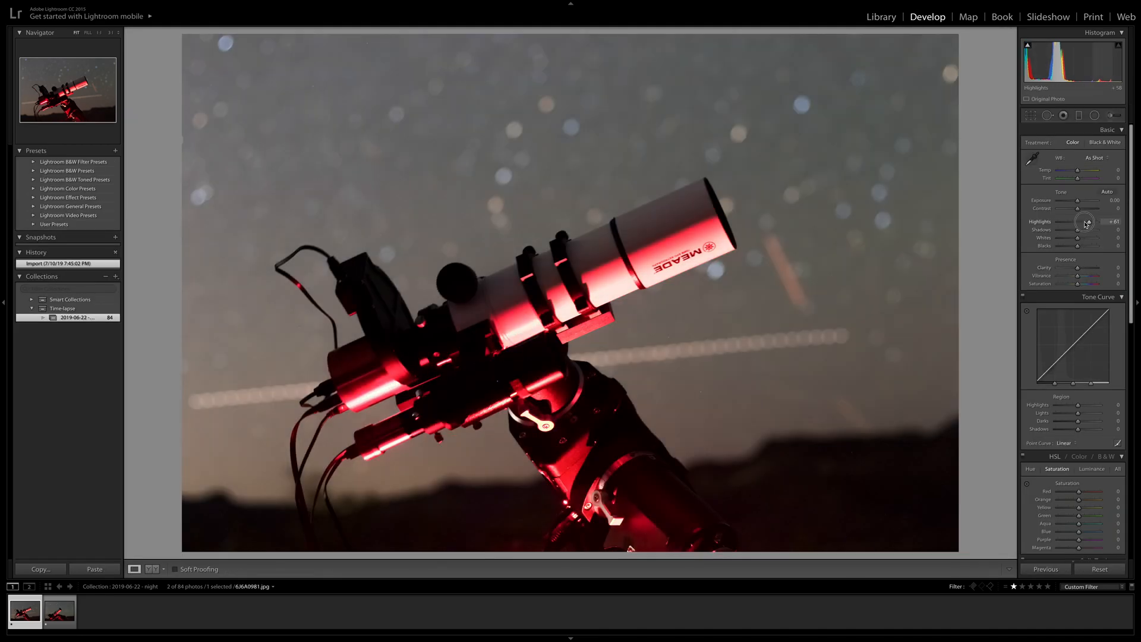
pyautogui.moveTo(1091, 222); pyautogui.dragTo(1076, 222)
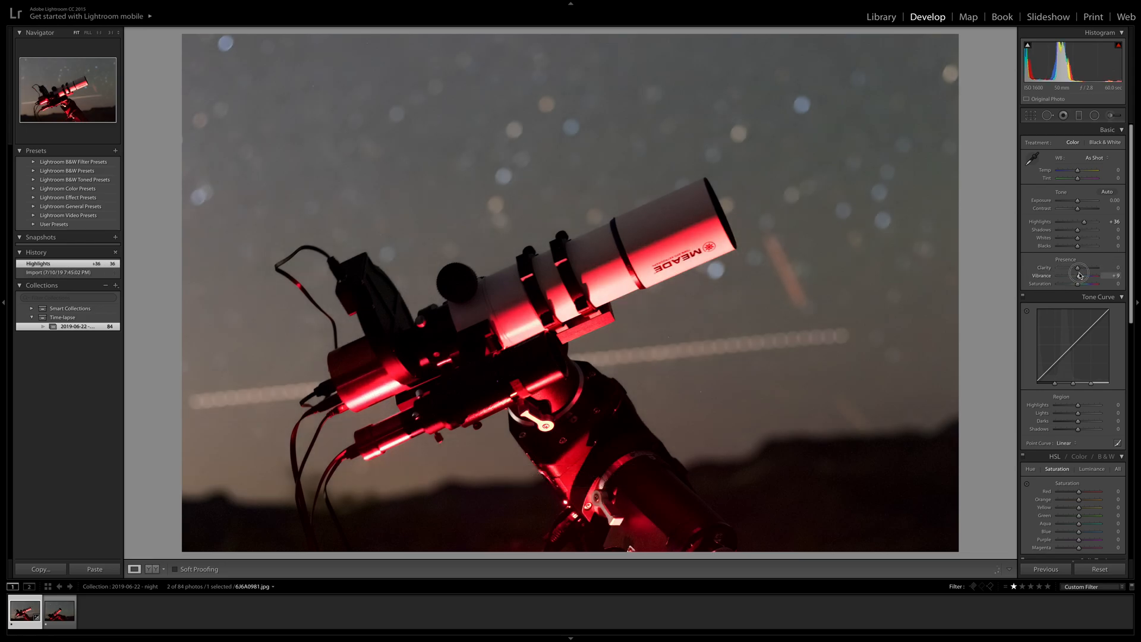
pyautogui.moveTo(1080, 275); pyautogui.dragTo(1089, 275)
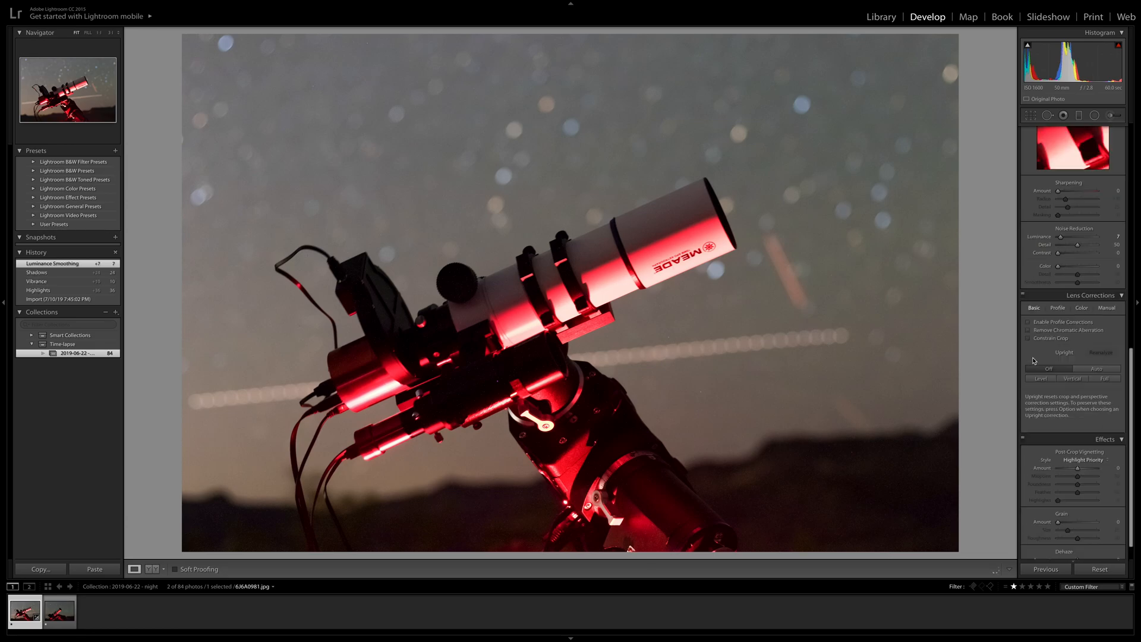
pyautogui.click(1028, 329)
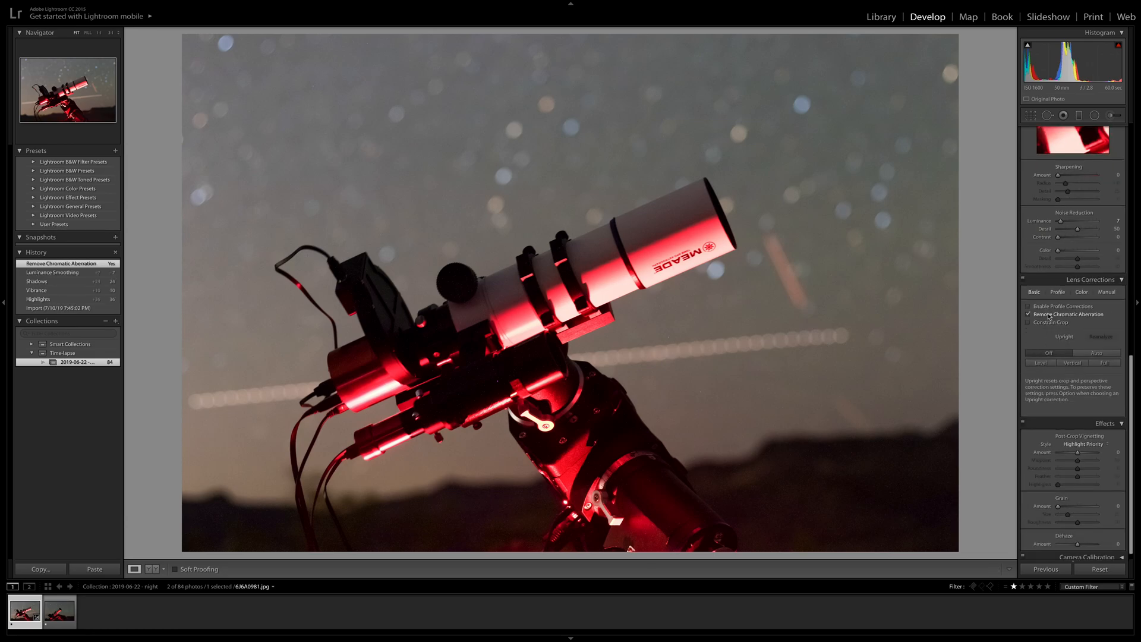
pyautogui.click(1029, 306)
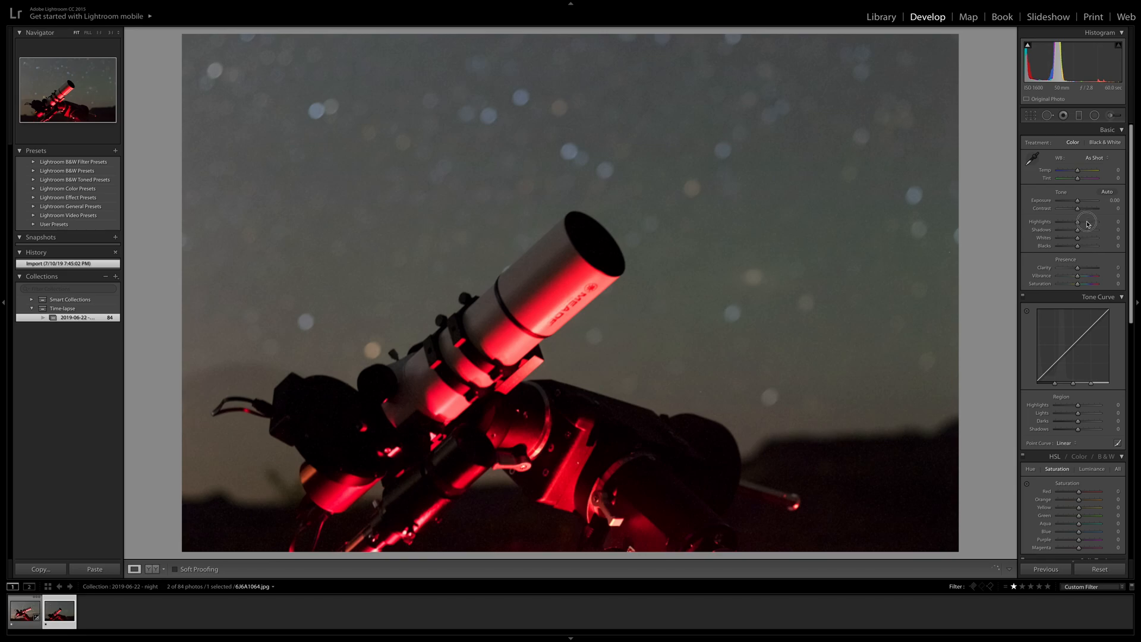
# Set the second keyframe to Highlights +18, Shadows +25 and Blacks -3.
pyautogui.moveTo(1081, 222); pyautogui.dragTo(1088, 222)
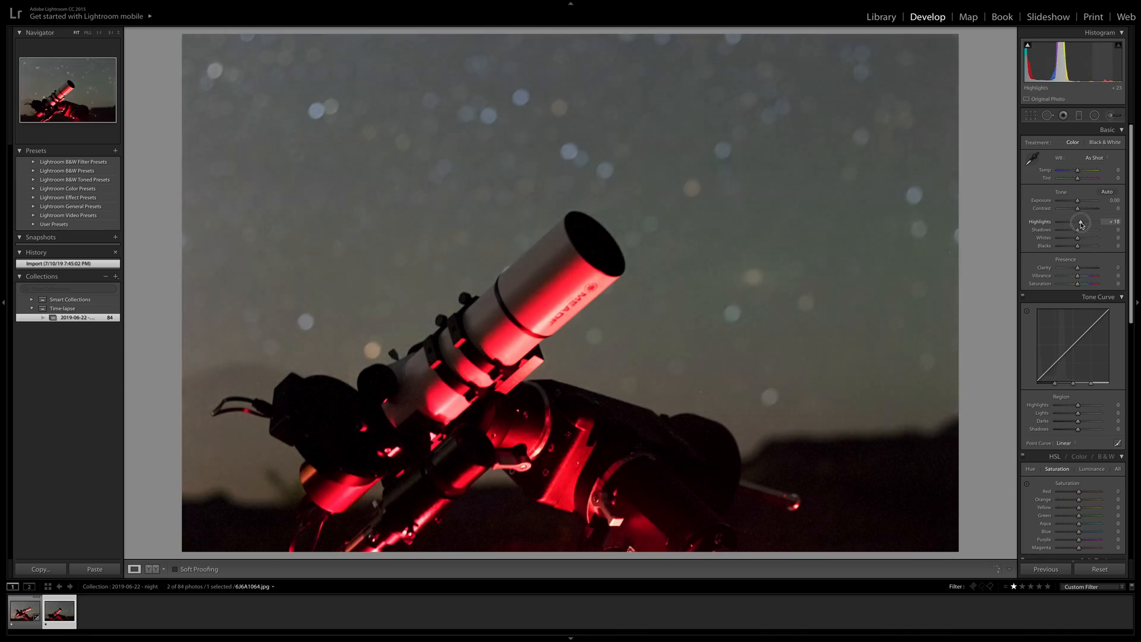
pyautogui.moveTo(1081, 229); pyautogui.dragTo(1091, 229)
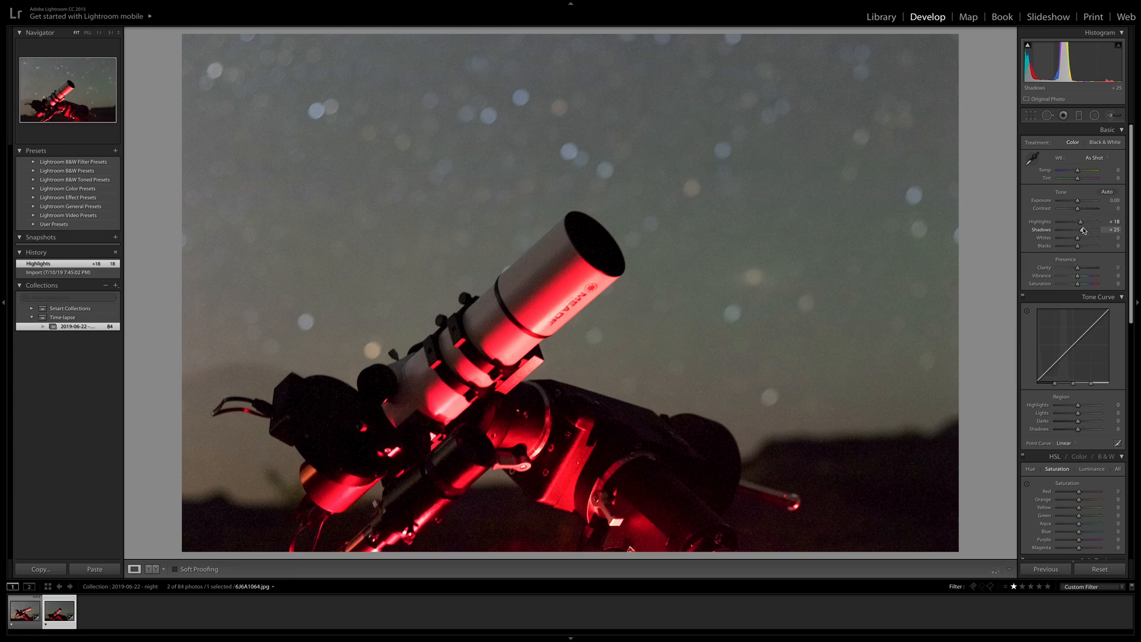
pyautogui.moveTo(1079, 230); pyautogui.dragTo(1084, 230)
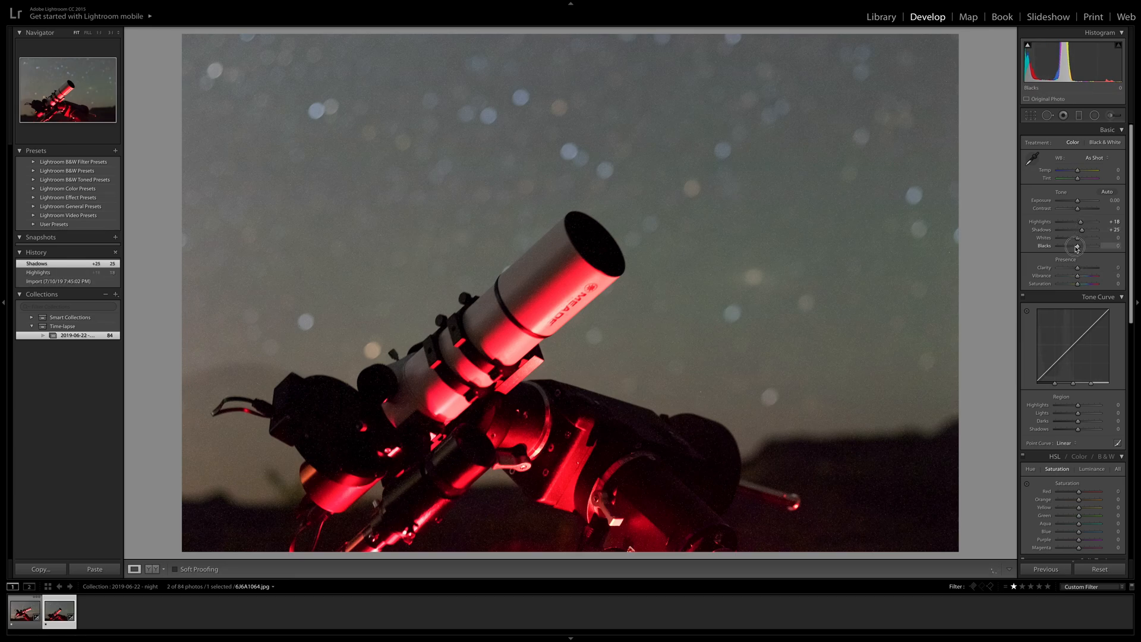
pyautogui.moveTo(1084, 246); pyautogui.dragTo(1075, 246)
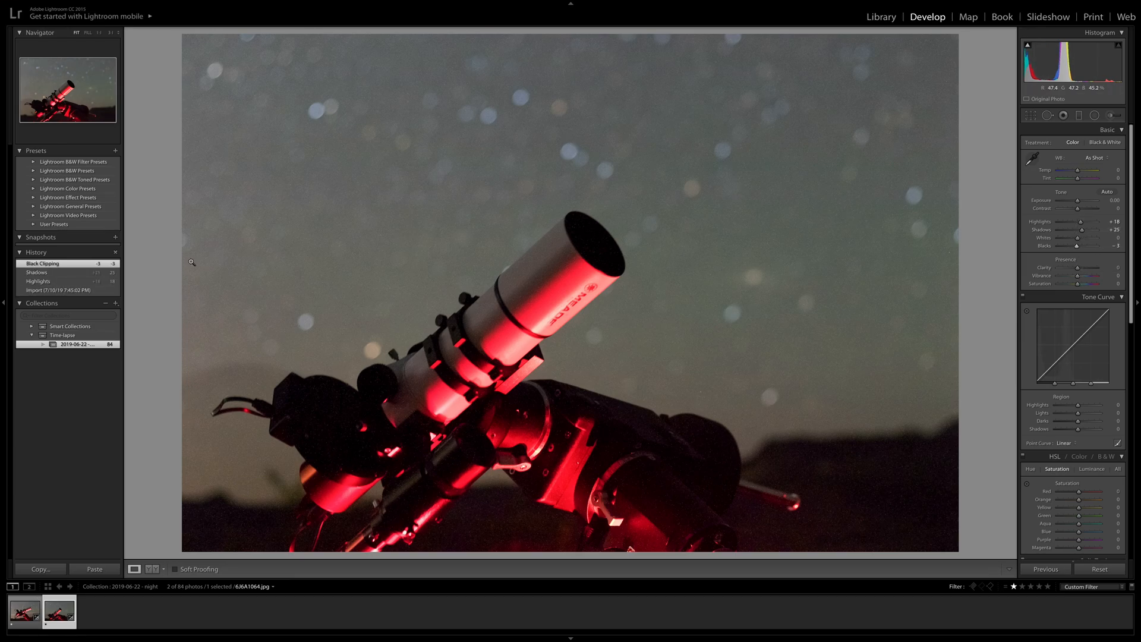
pyautogui.click(67, 5)
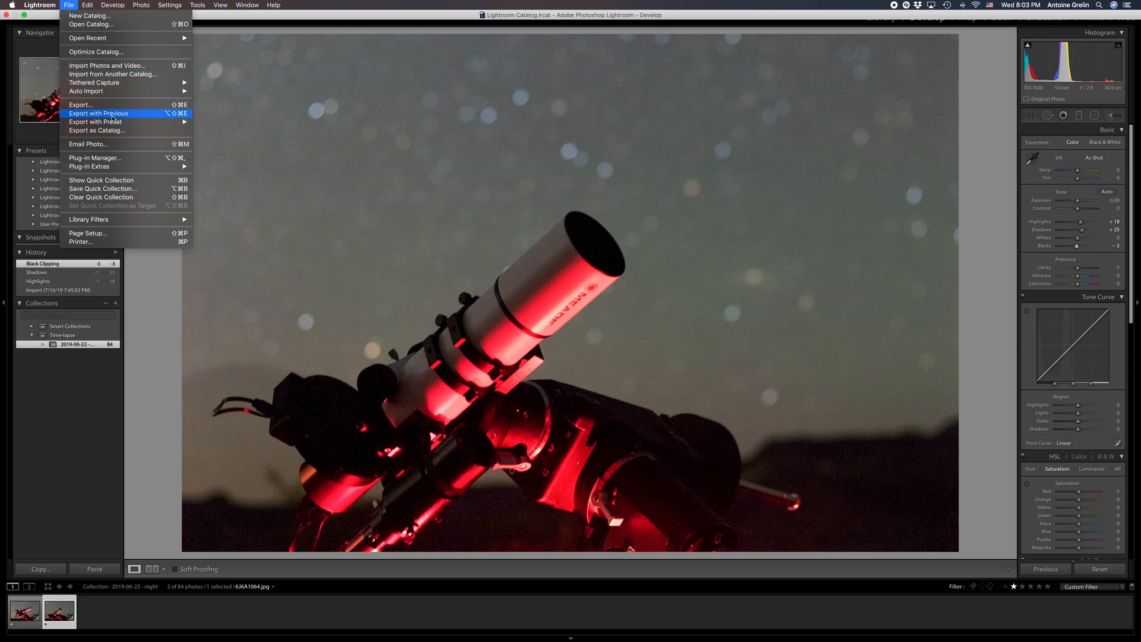
pyautogui.moveTo(90, 166)
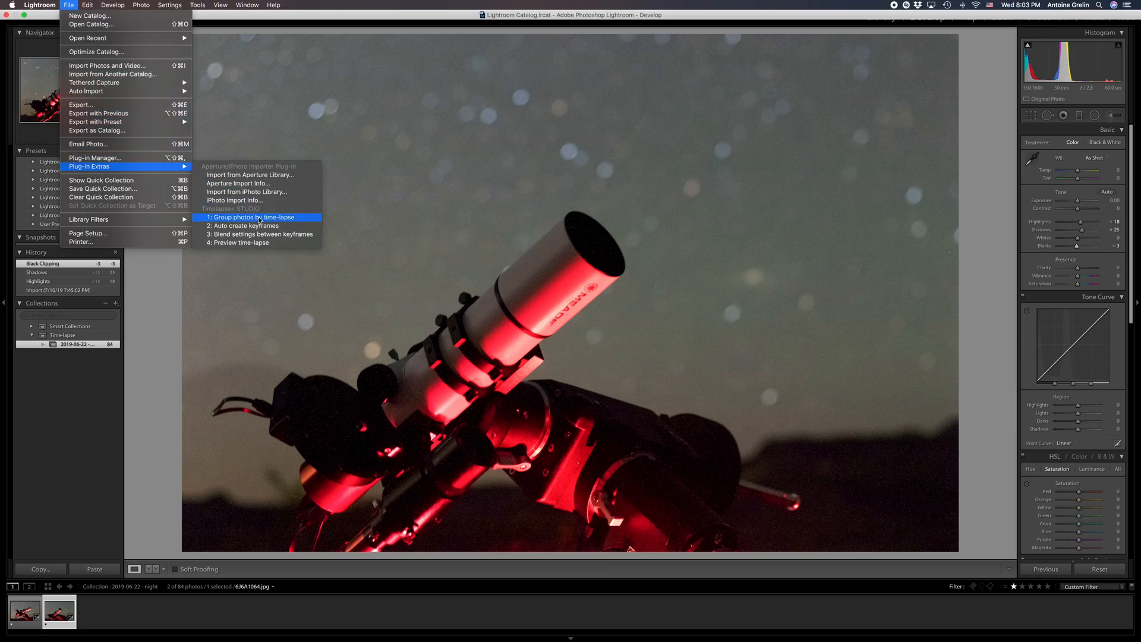
pyautogui.click(253, 218)
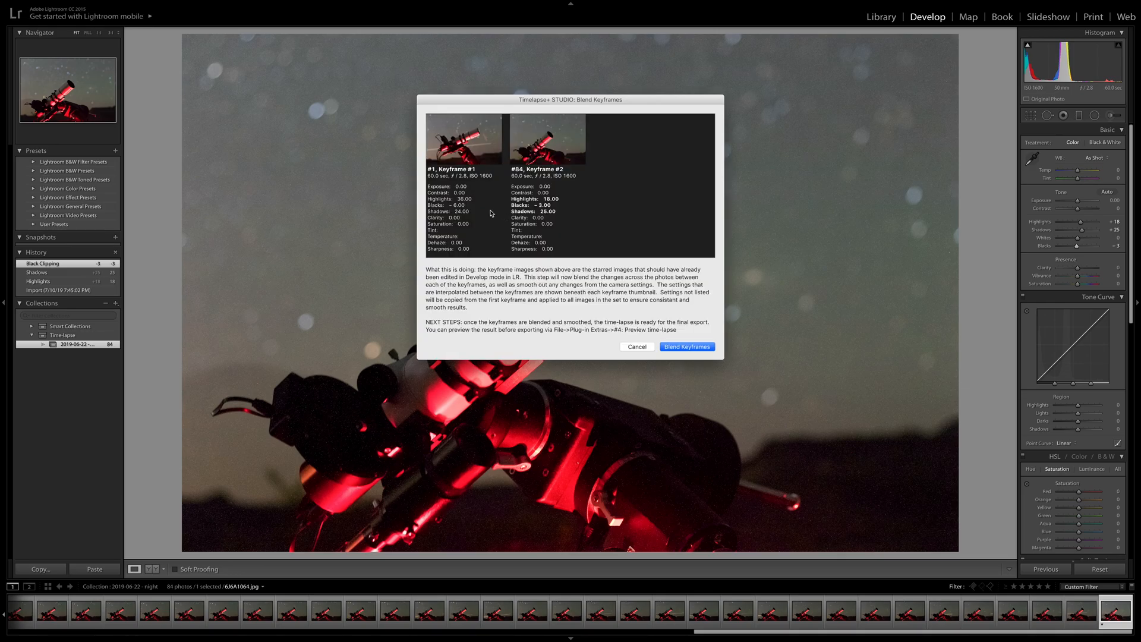
pyautogui.moveTo(474, 215)
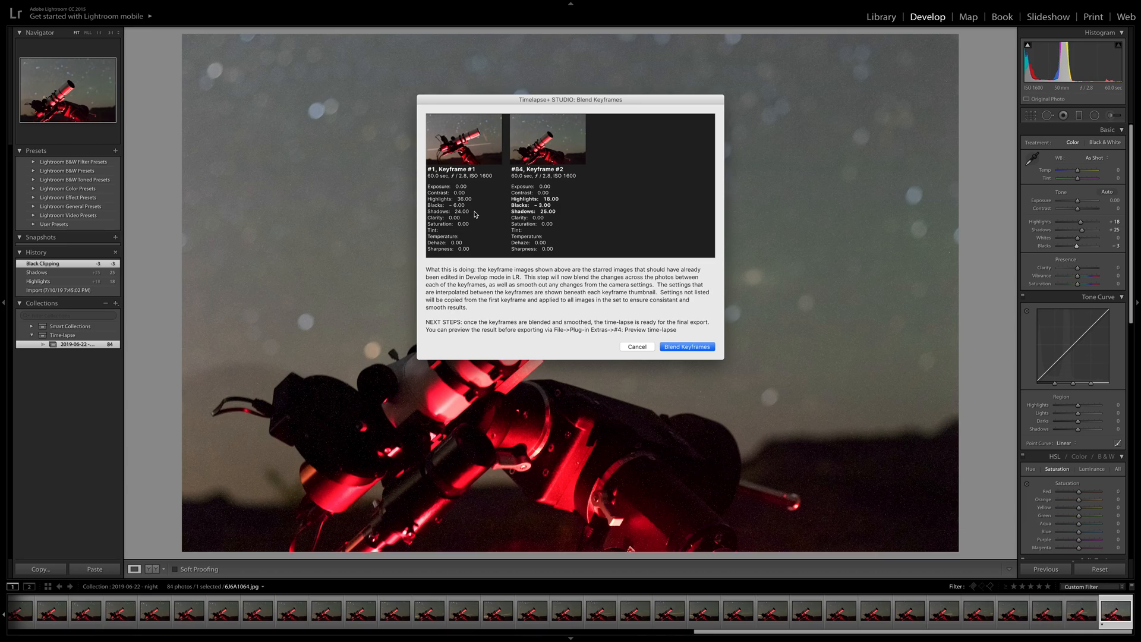
pyautogui.moveTo(580, 322)
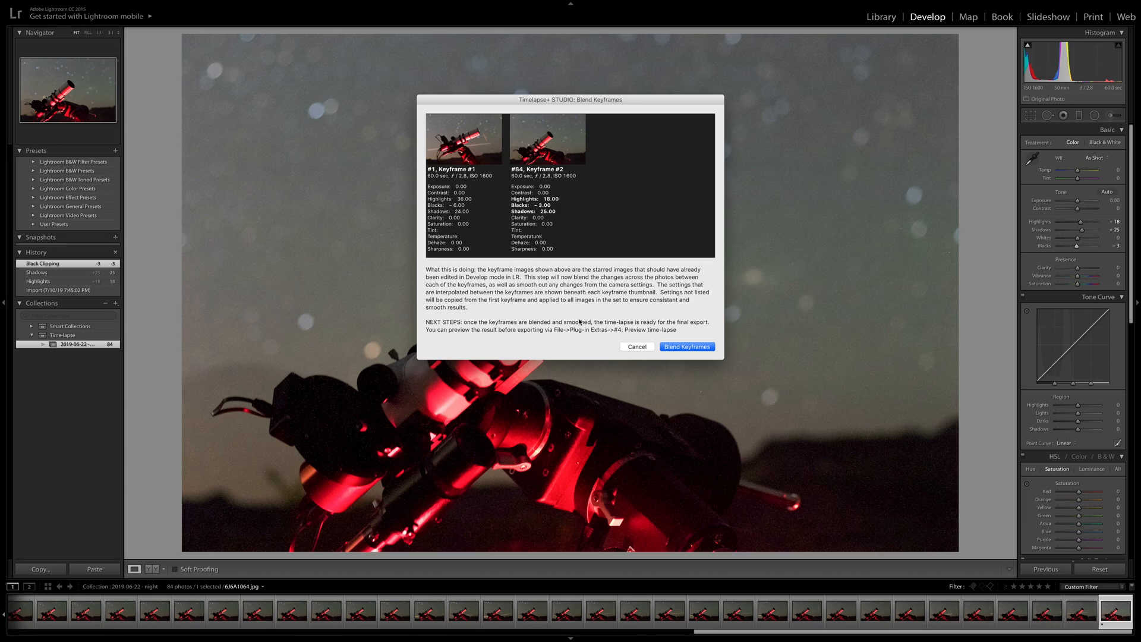
pyautogui.moveTo(513, 337)
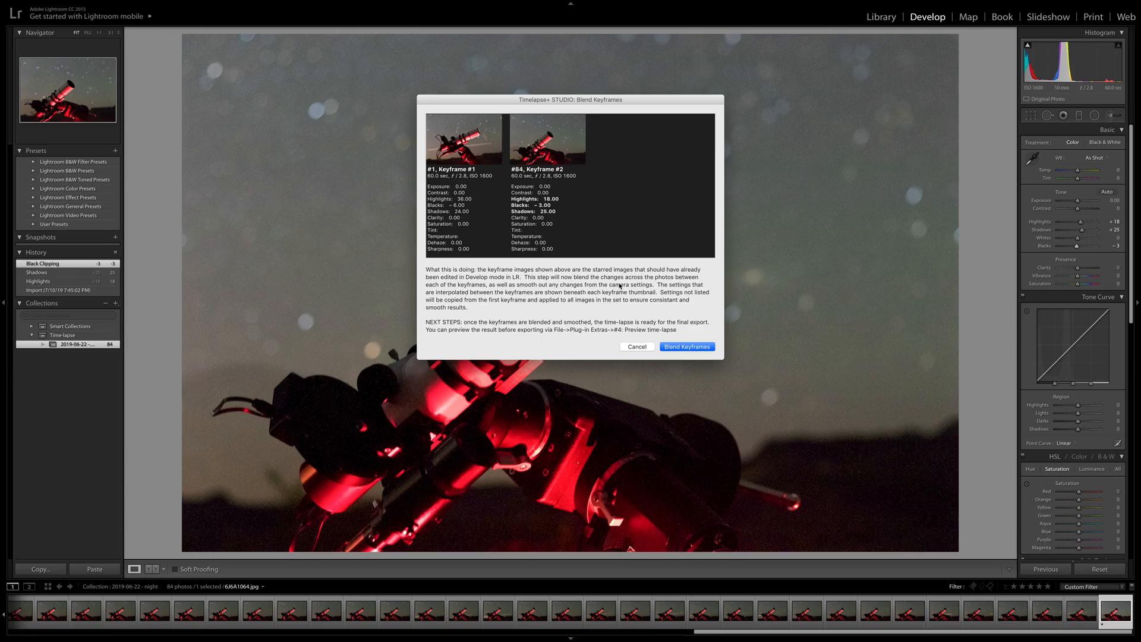
pyautogui.moveTo(510, 292)
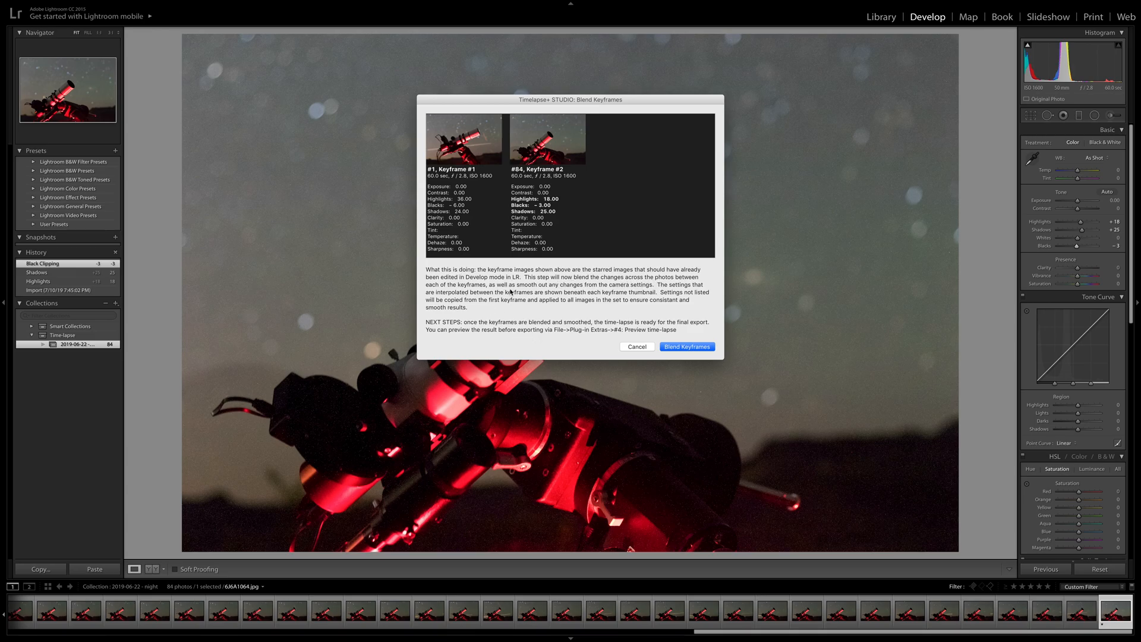
pyautogui.moveTo(655, 295)
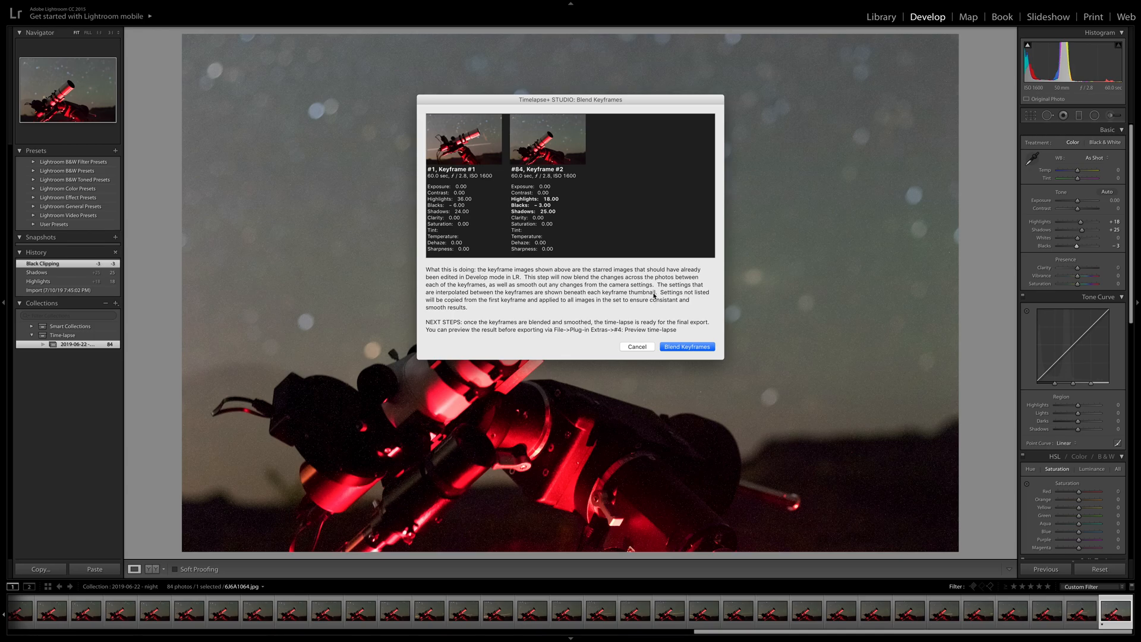
pyautogui.moveTo(509, 309)
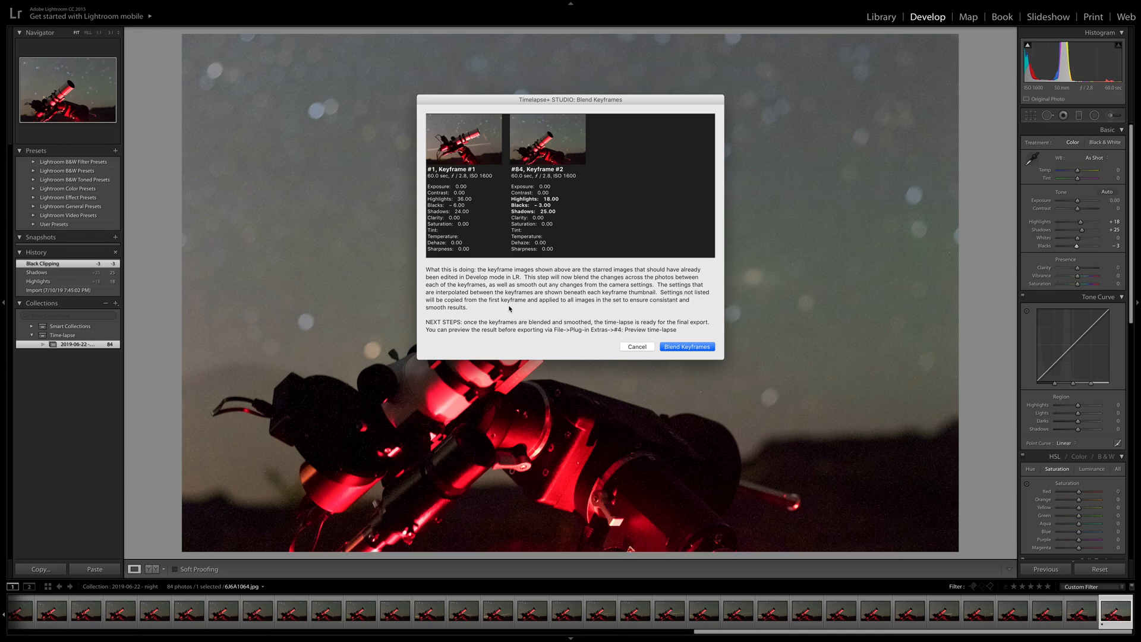
pyautogui.moveTo(528, 301)
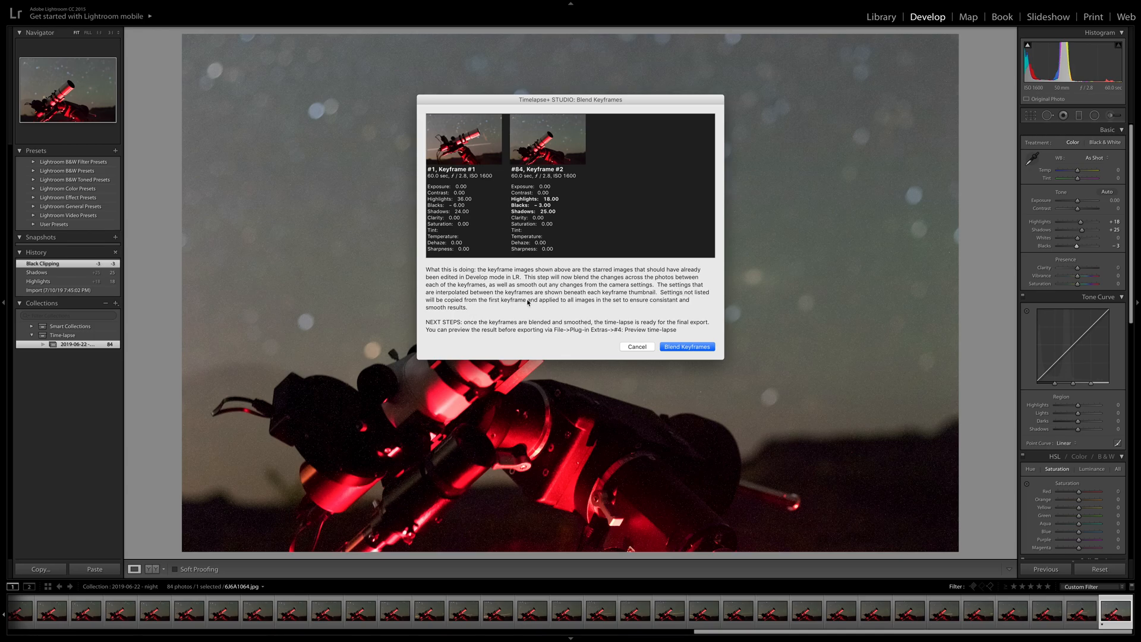
# Blend the keyframes and check two in-between frames' interpolated settings.
pyautogui.click(686, 346)
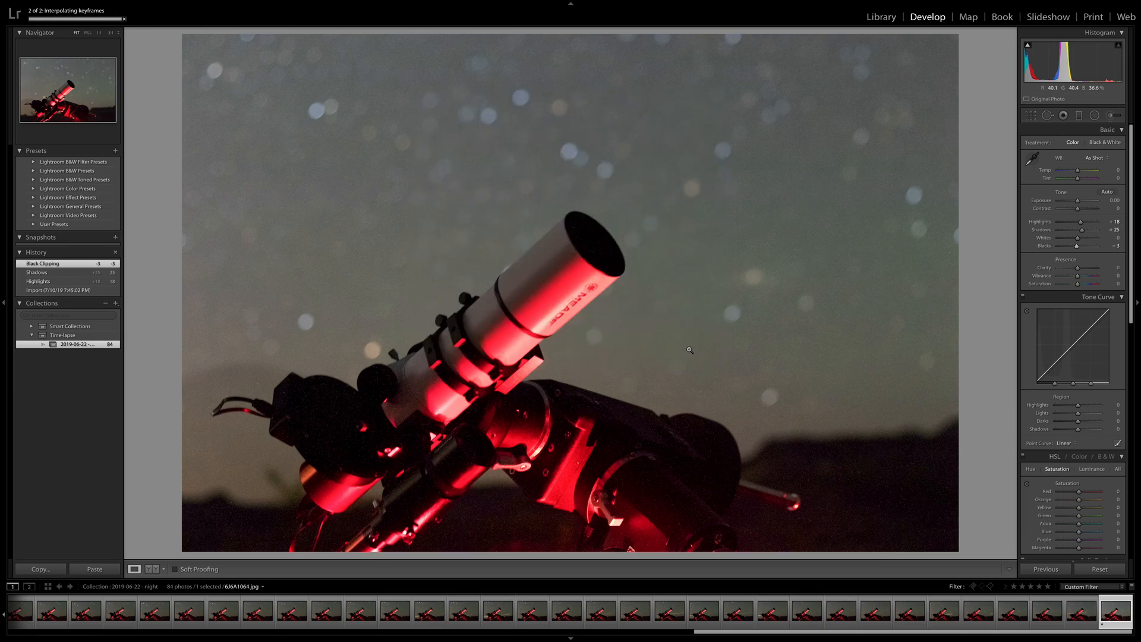
pyautogui.click(258, 612)
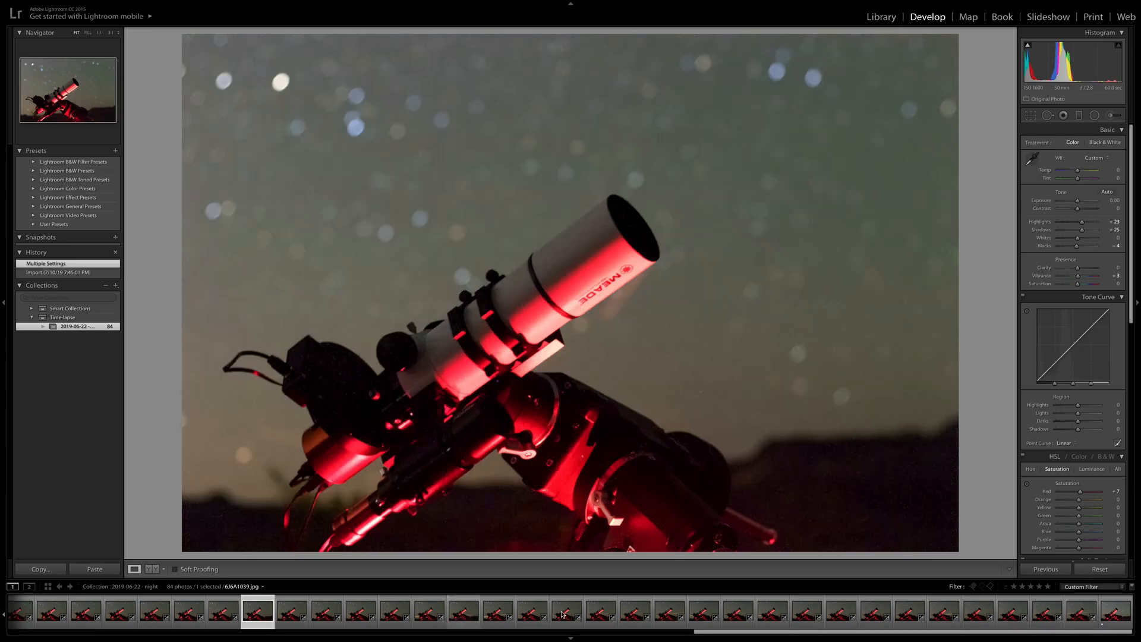
pyautogui.click(567, 611)
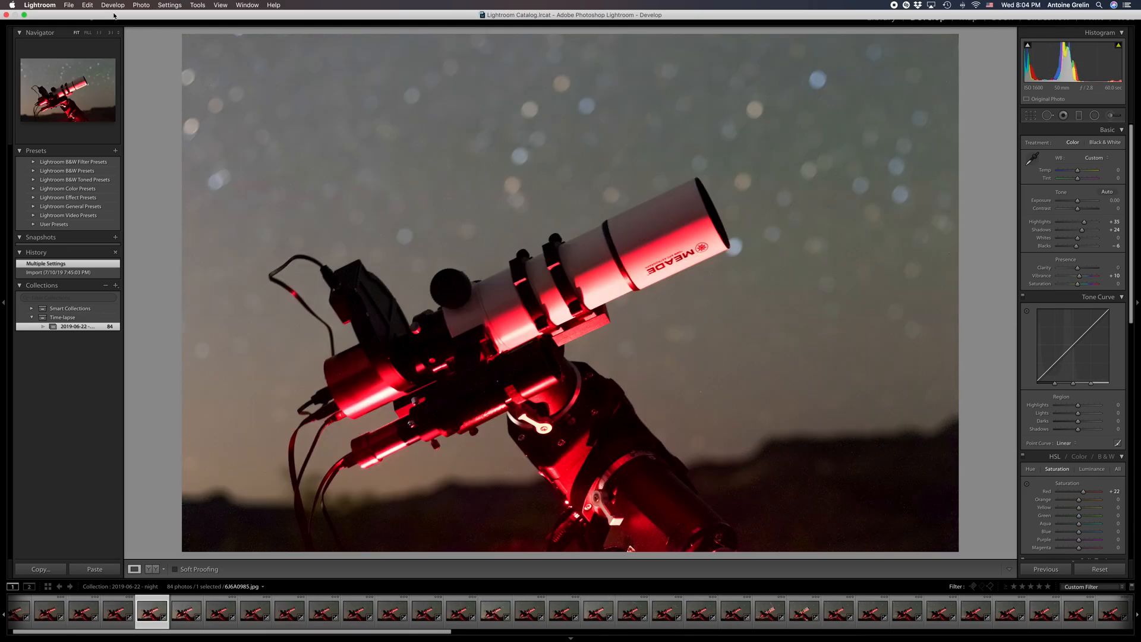
# Open the Timelapse+ STUDIO time-lapse preview and play it showing every frame.
pyautogui.click(68, 5)
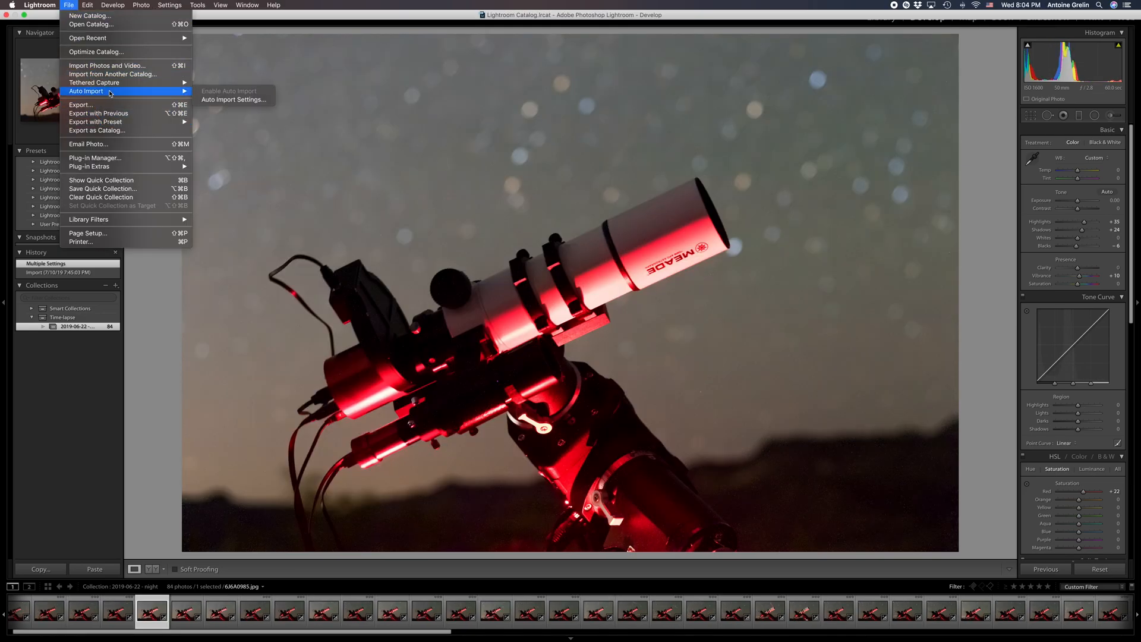
pyautogui.moveTo(89, 165)
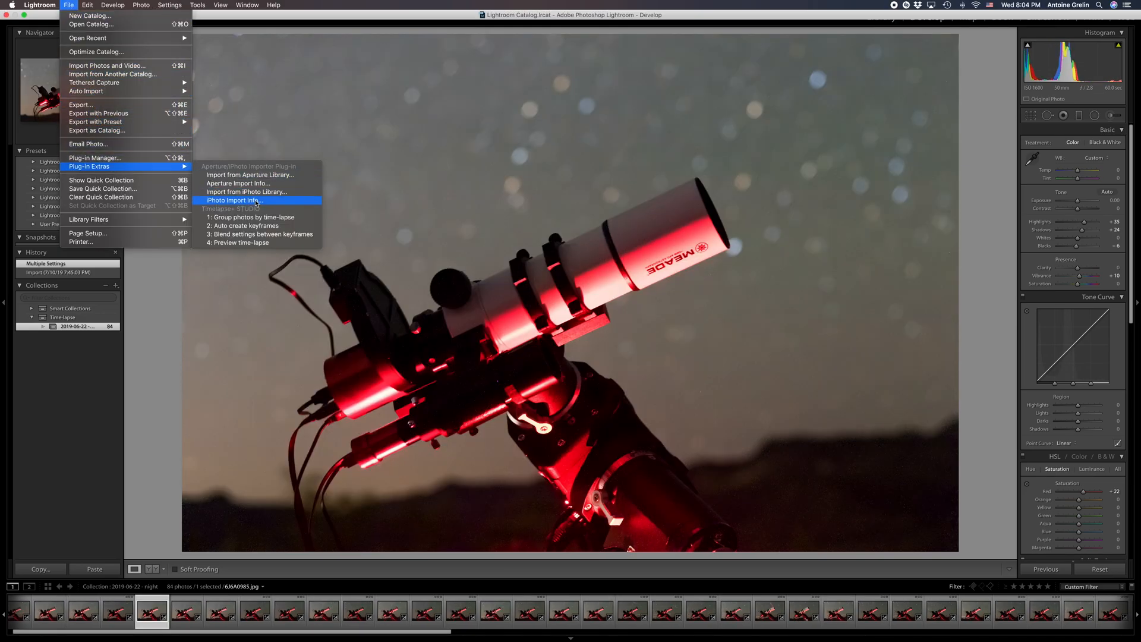
pyautogui.click(240, 243)
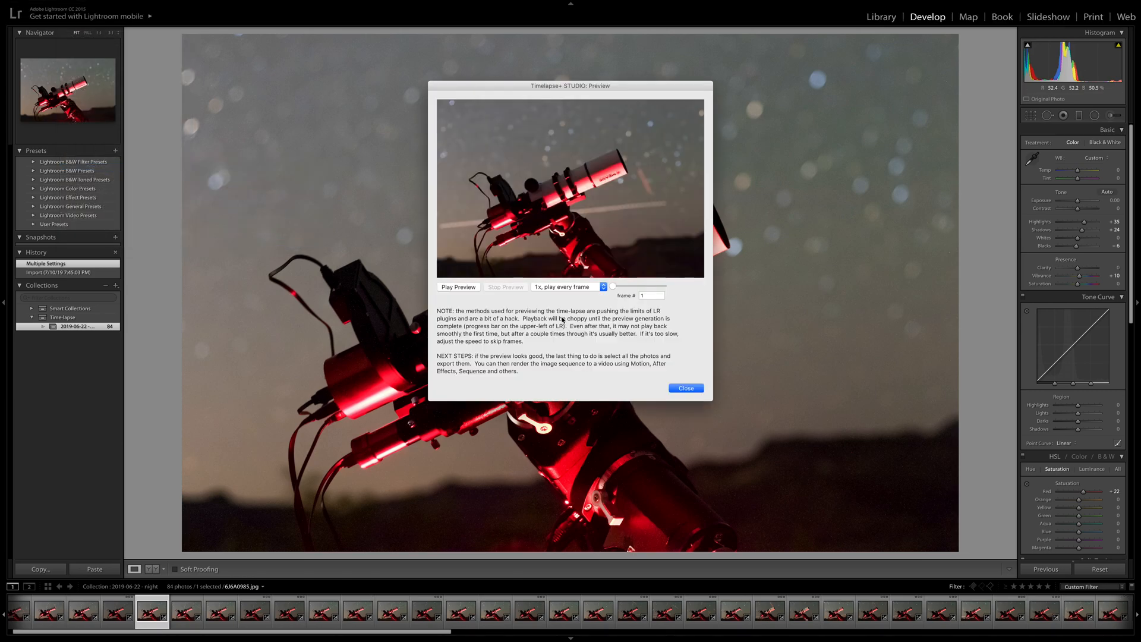
pyautogui.click(458, 286)
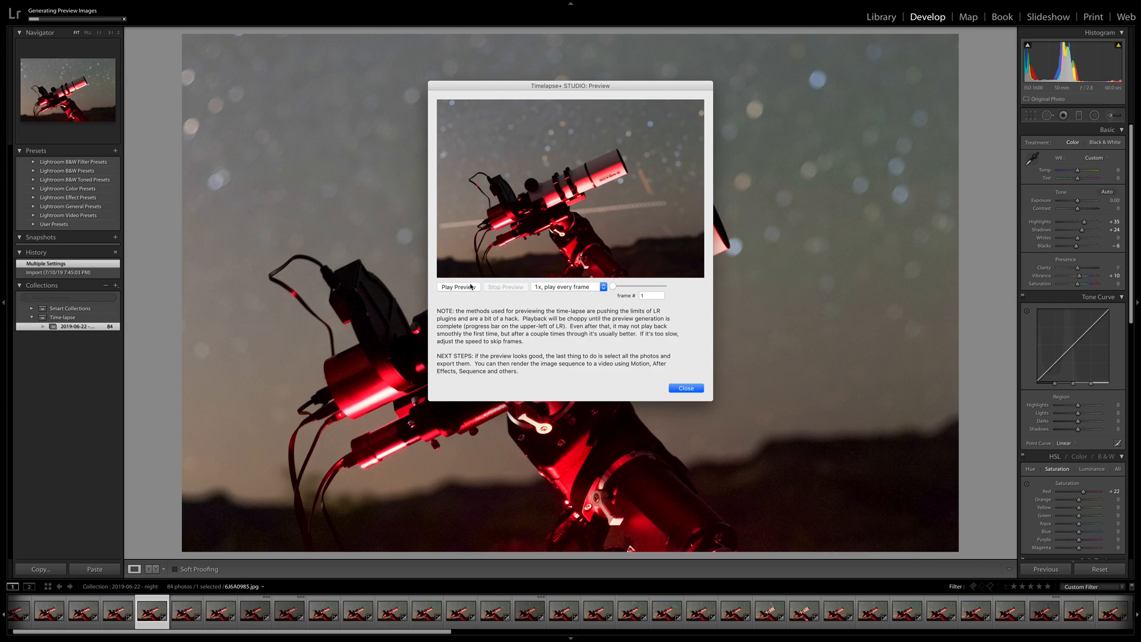
pyautogui.click(566, 285)
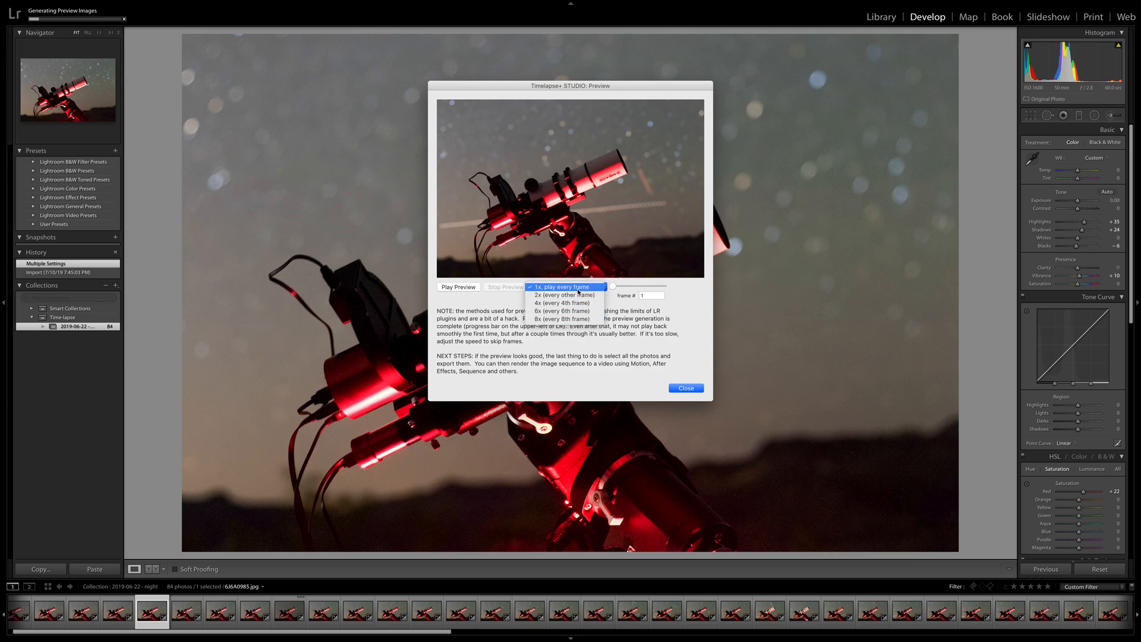
pyautogui.click(457, 286)
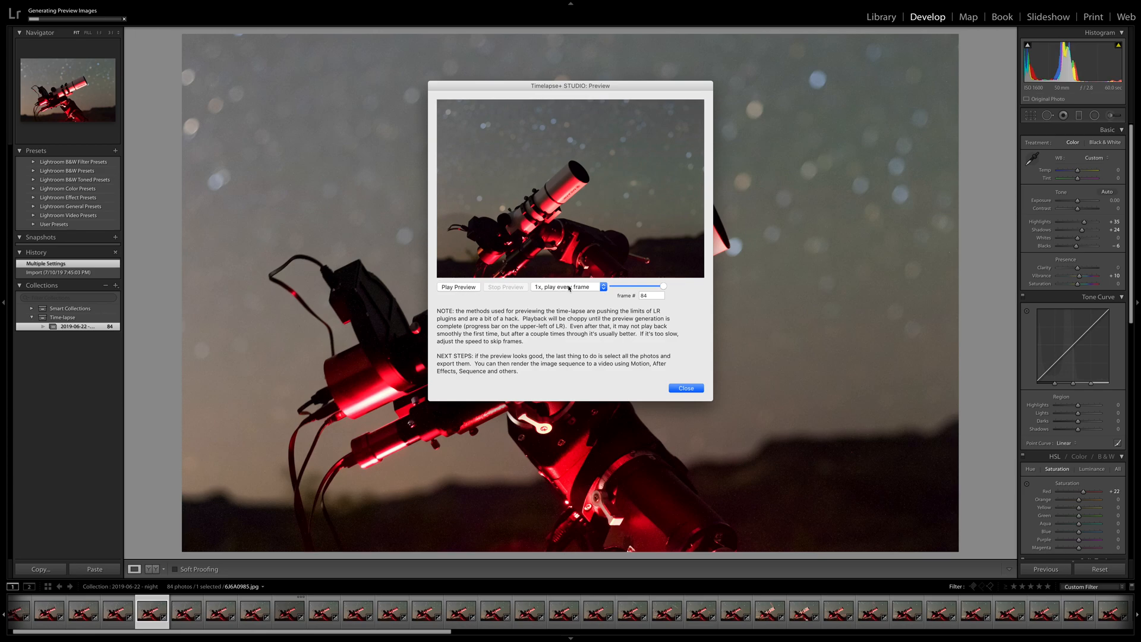
# Replay the preview, scrub from early frames to the last, and close it.
pyautogui.click(457, 286)
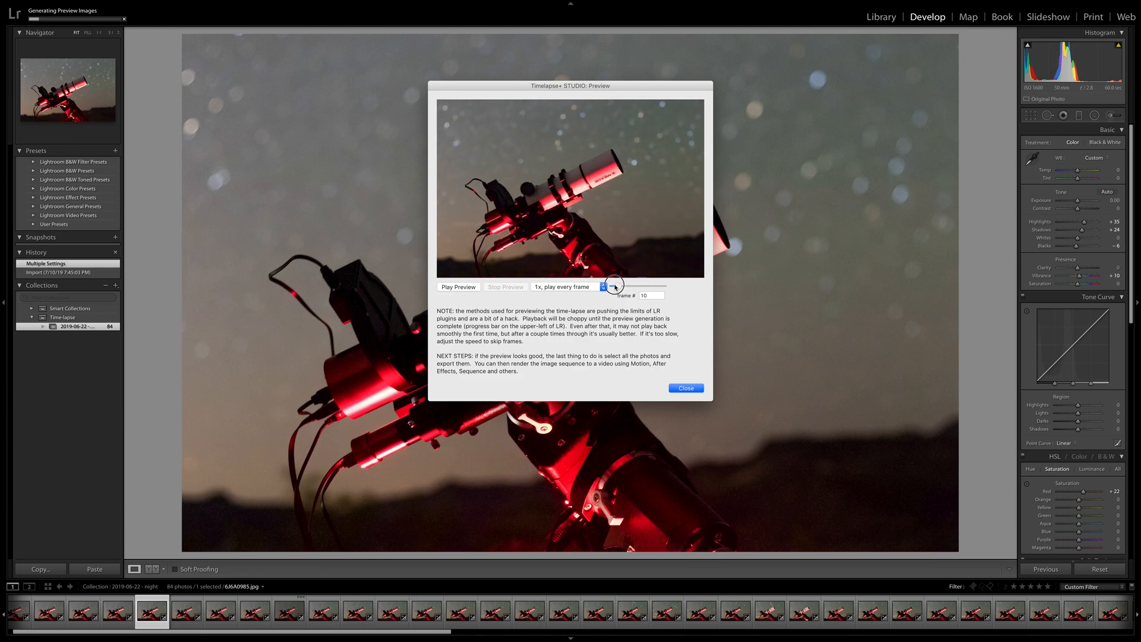
pyautogui.moveTo(613, 285); pyautogui.dragTo(617, 285)
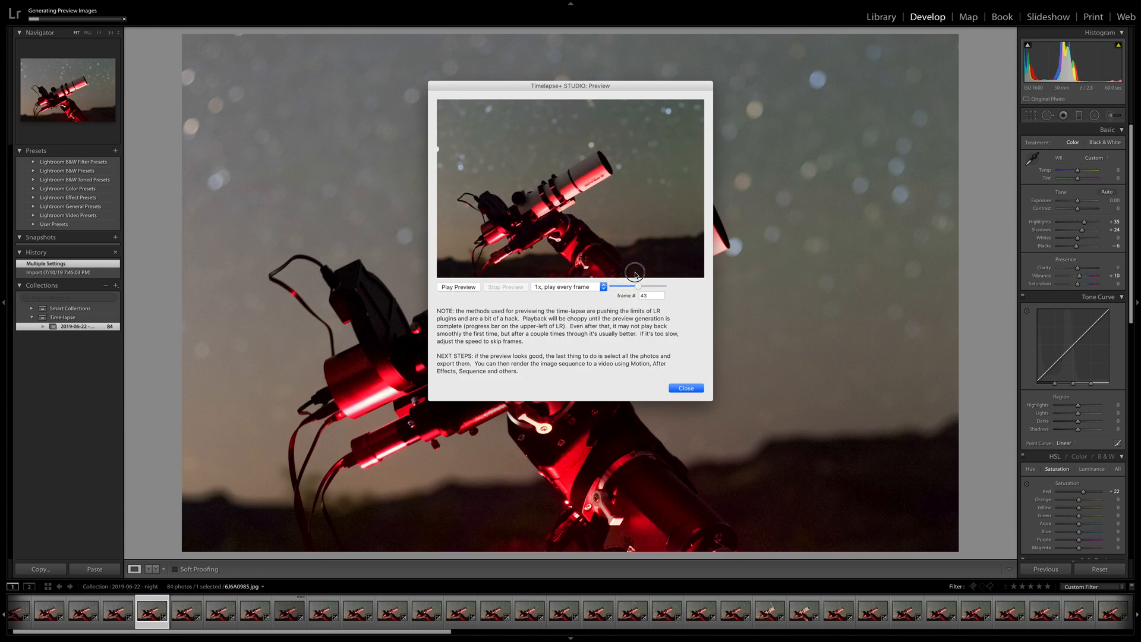
pyautogui.moveTo(633, 283); pyautogui.dragTo(654, 283)
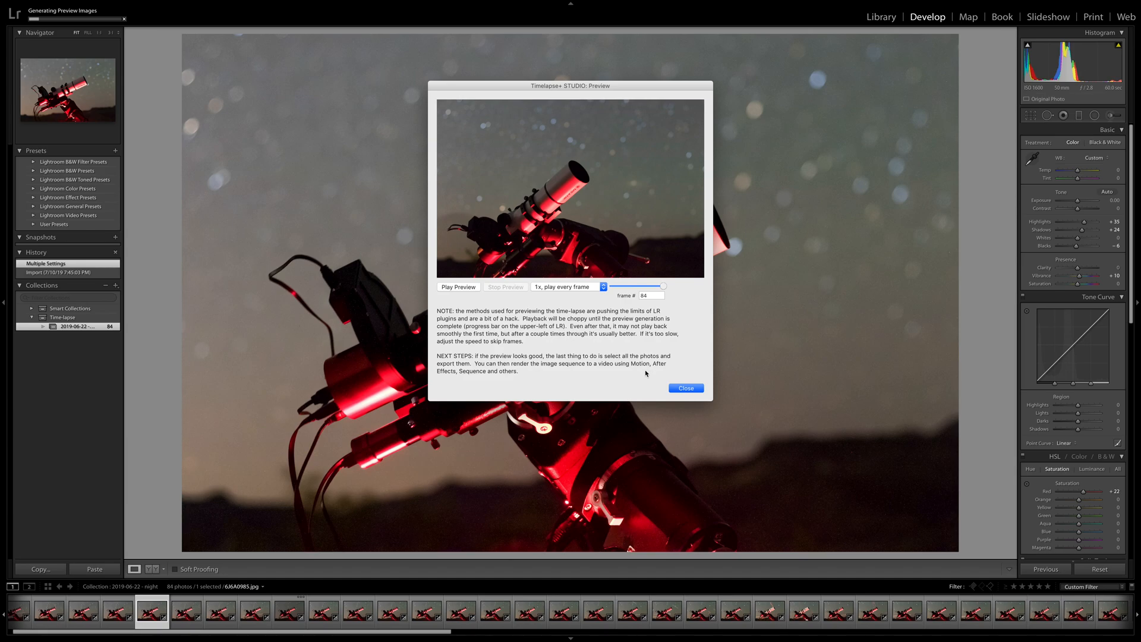
pyautogui.click(684, 388)
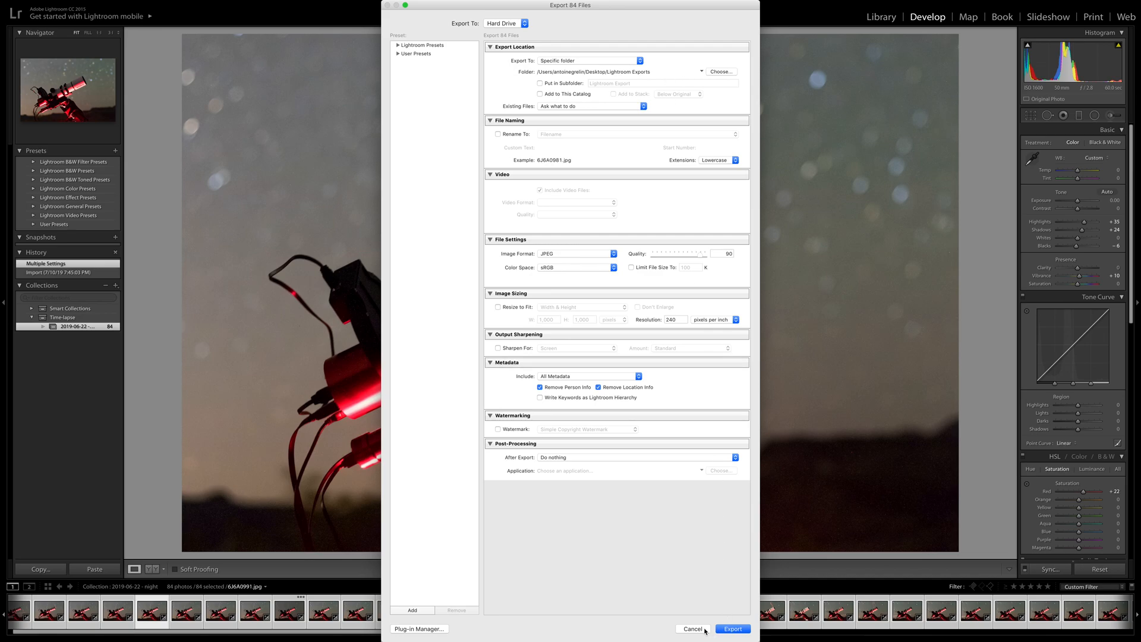
# Export the 84 photos as JPEGs (quality 90, sRGB) to the Lightroom Exports folder.
pyautogui.click(732, 629)
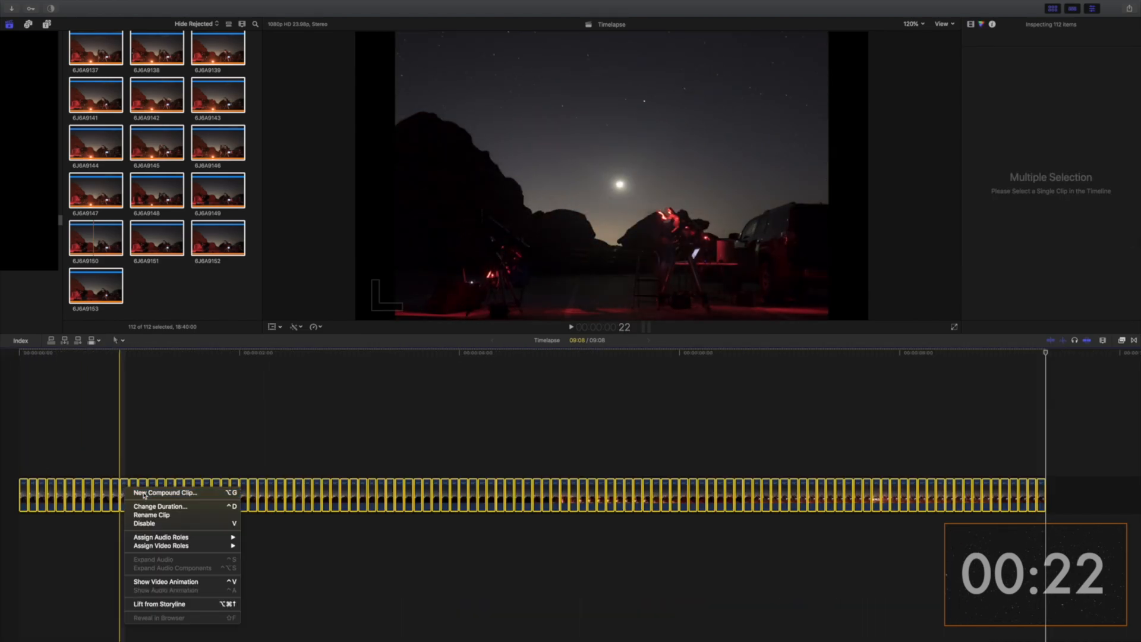
# Merge the selected time-lapse stills into one compound clip named Timelapse 2.
pyautogui.click(163, 493)
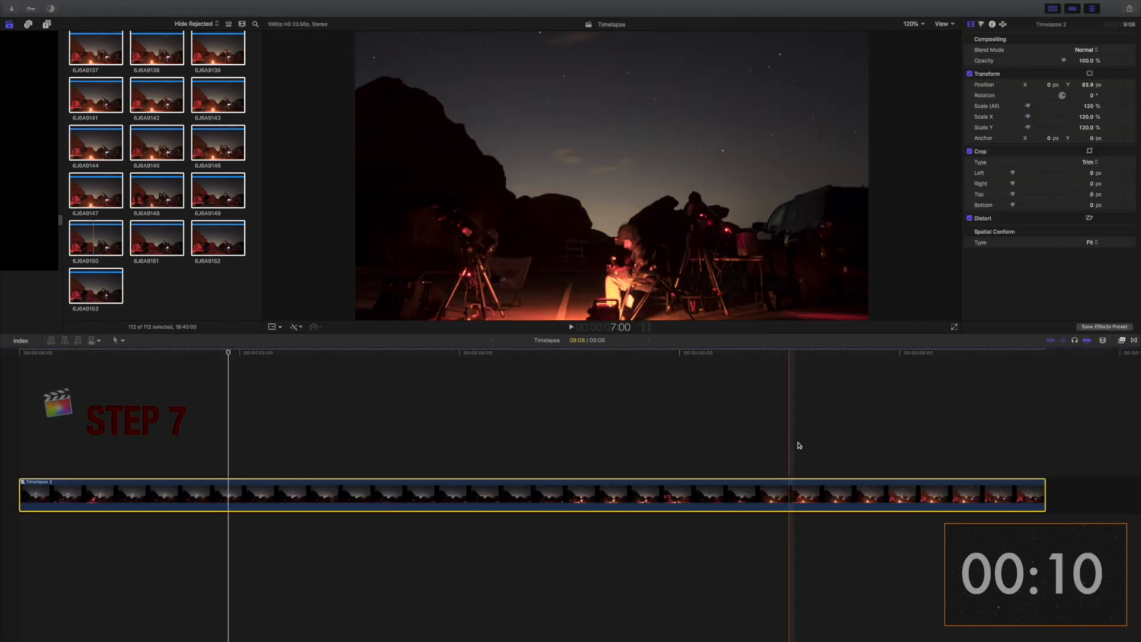